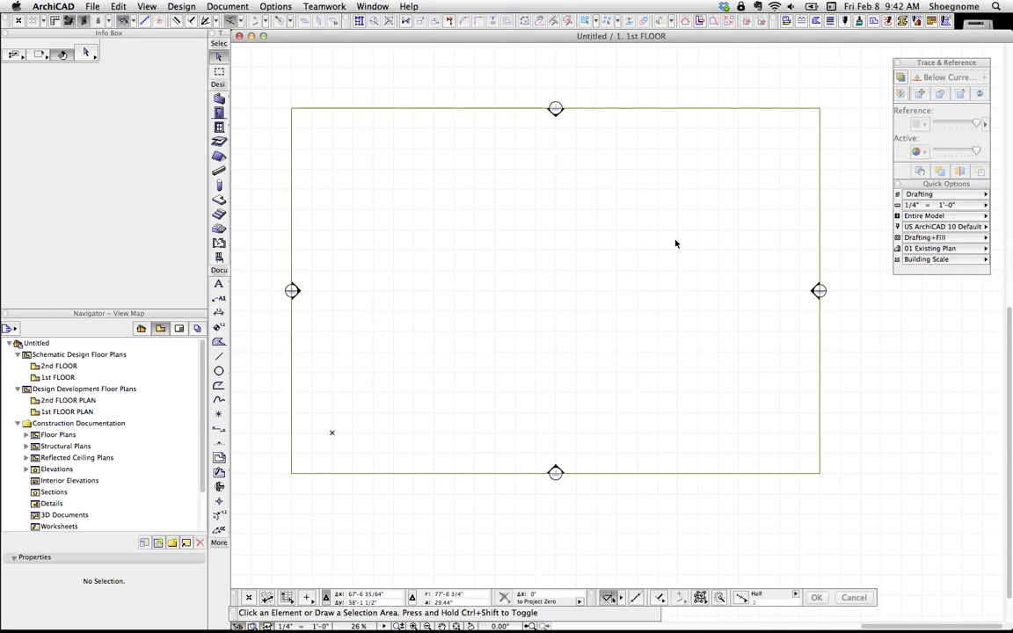
mouse_move(677, 248)
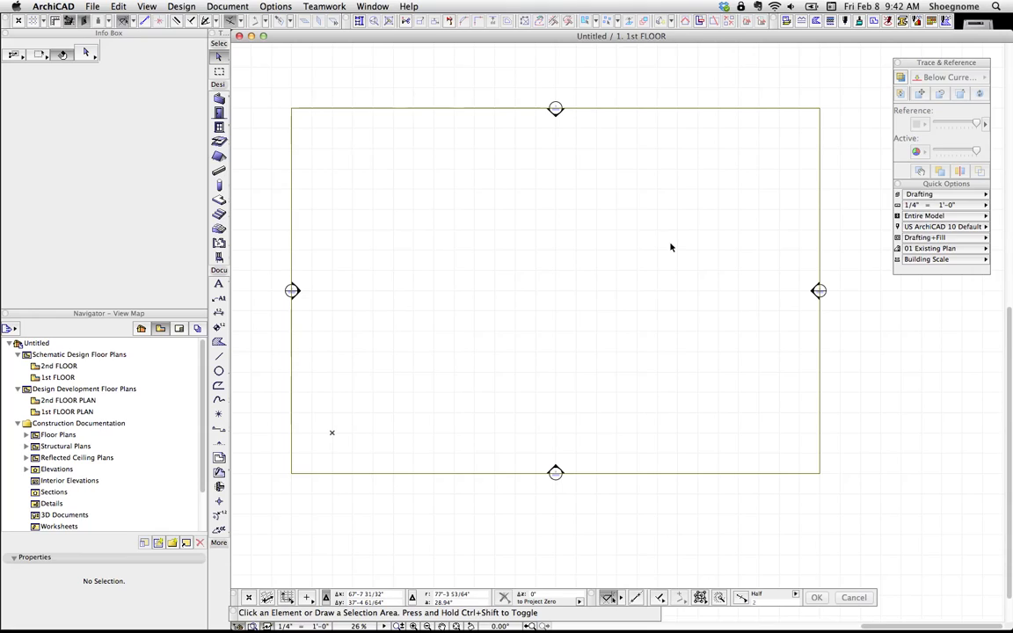
mouse_move(372, 148)
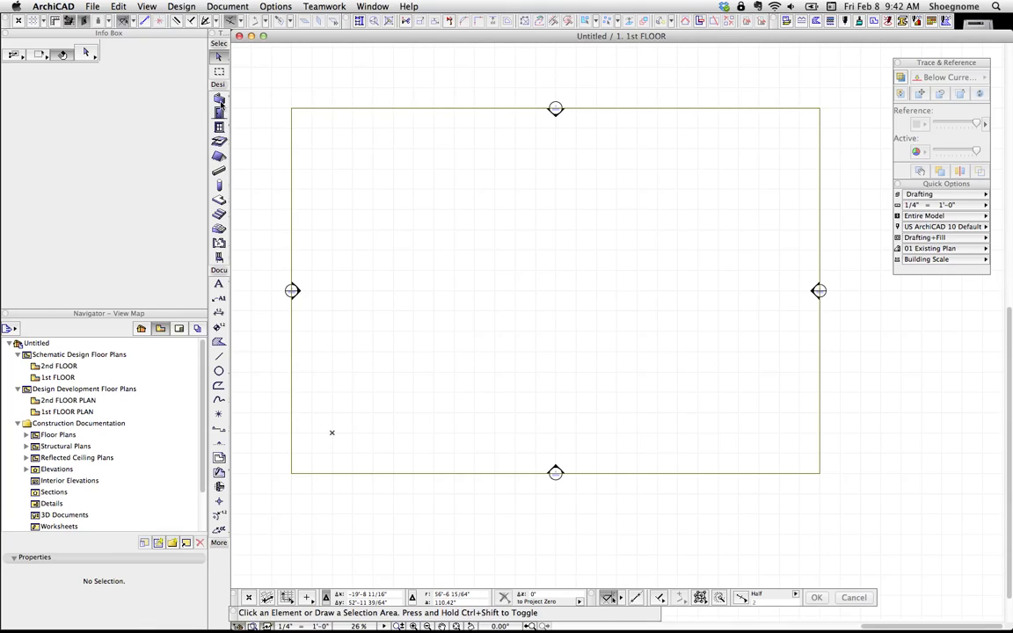
mouse_move(218, 98)
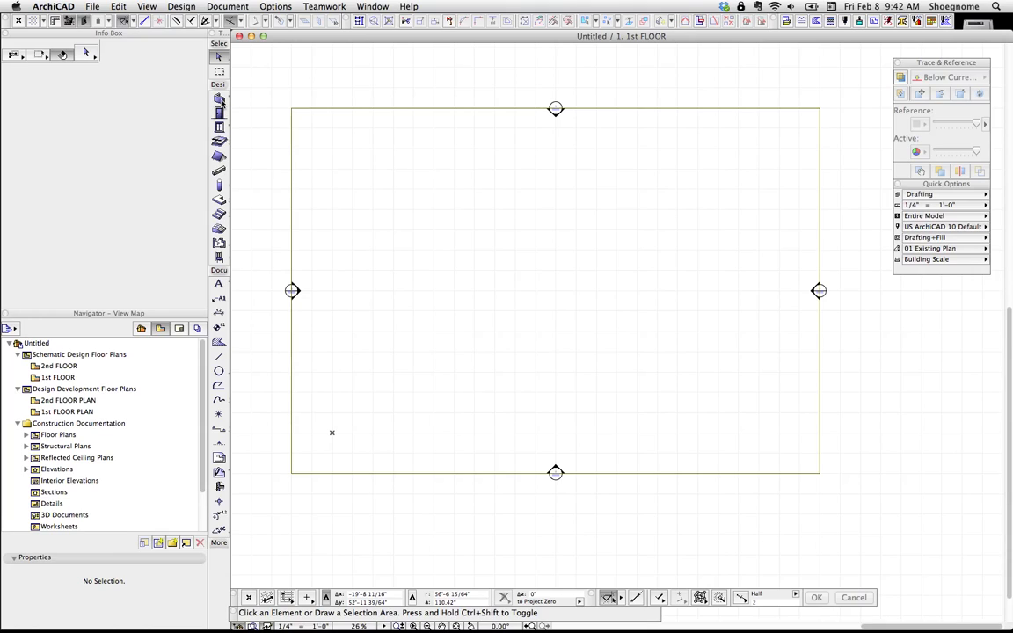
mouse_move(218, 98)
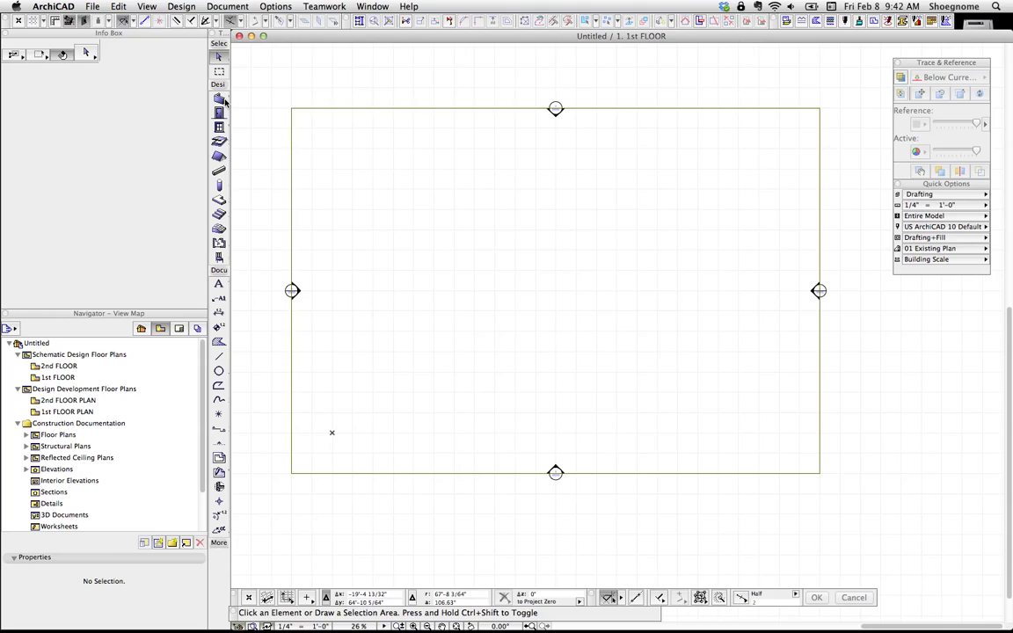
mouse_move(218, 98)
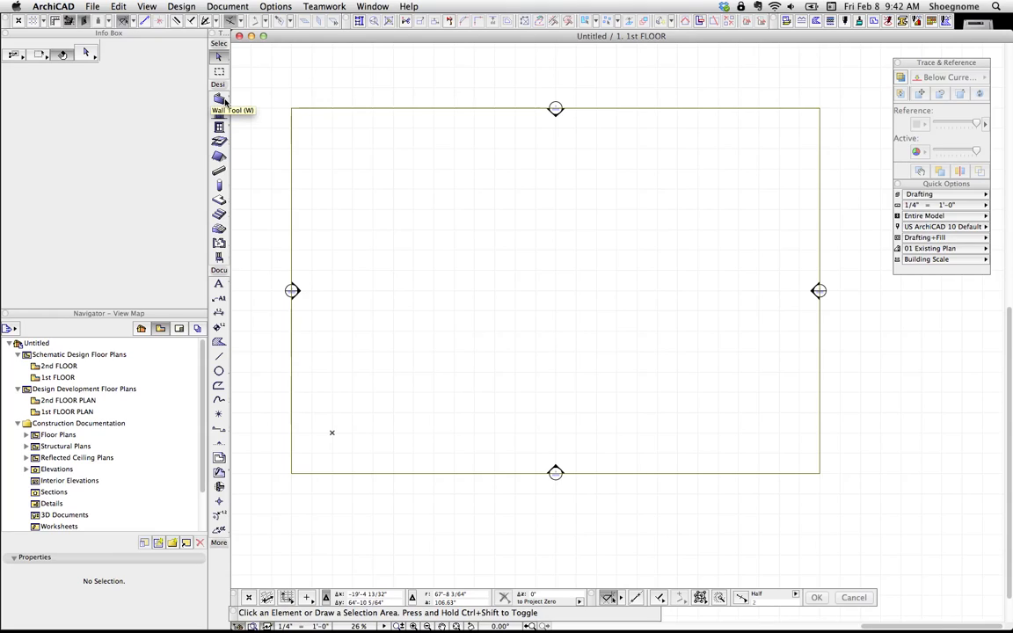
Browse the Document menu's Documenting Tools, then move to the Options menu.
left_click(227, 7)
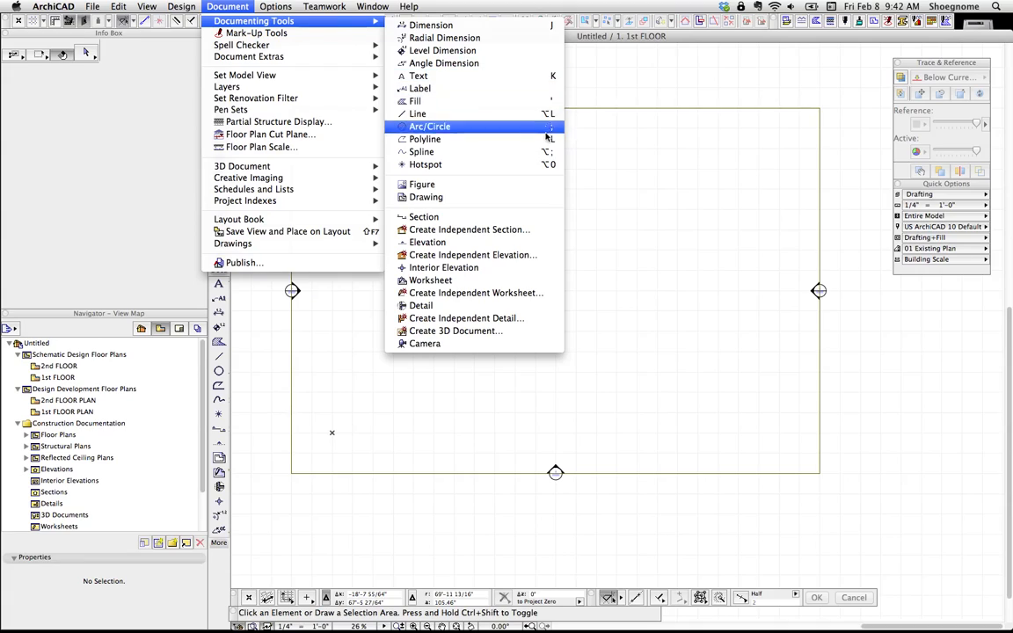
mouse_move(419, 113)
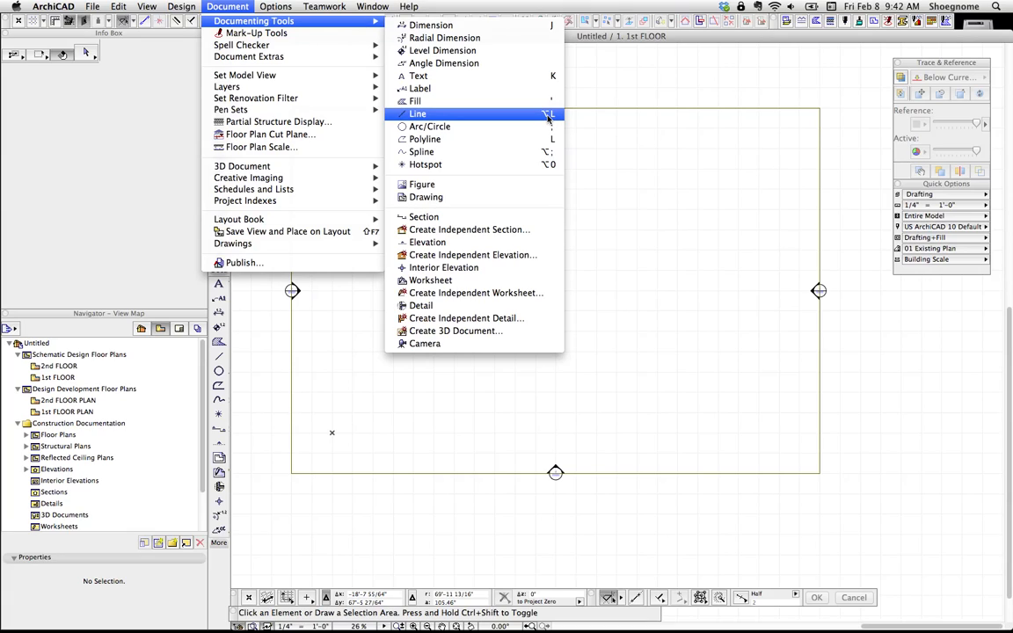
left_click(274, 7)
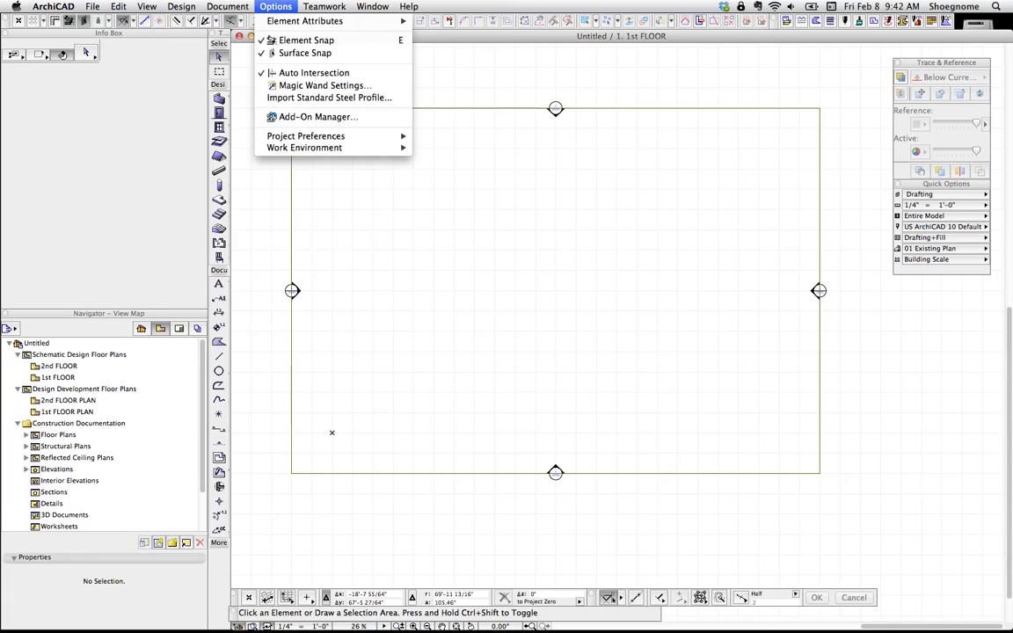
Enter Work Environment from the Options menu and land on the Keyboard Shortcuts page.
left_click(422, 101)
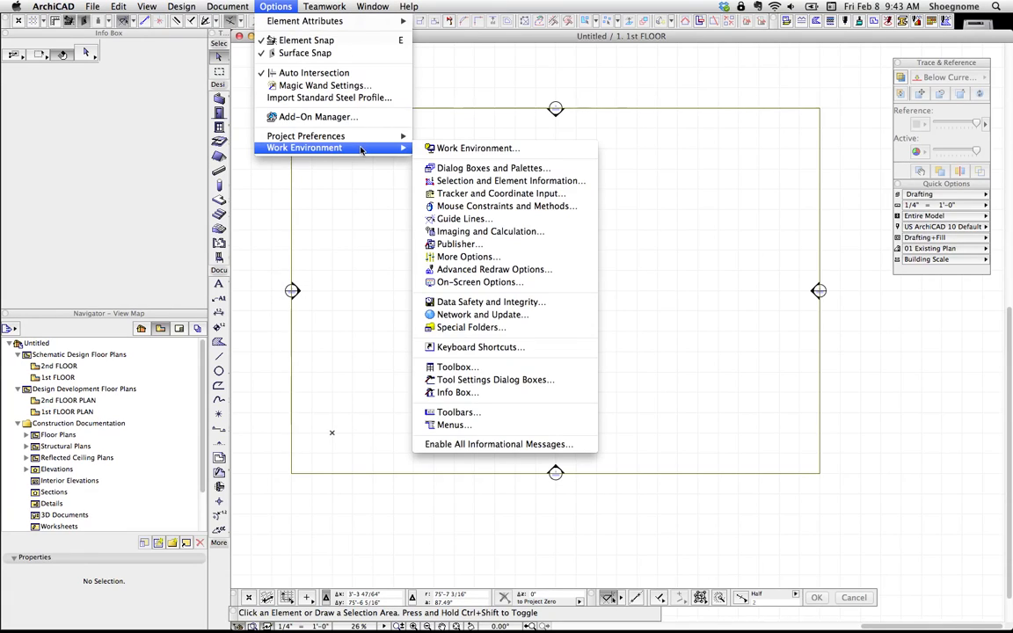
mouse_move(489, 343)
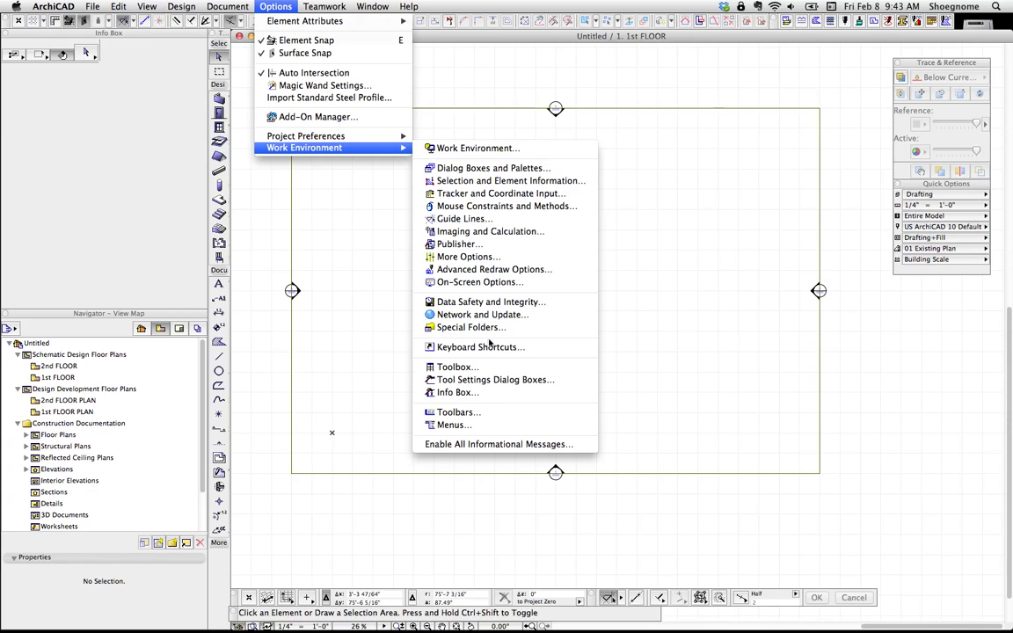
left_click(480, 347)
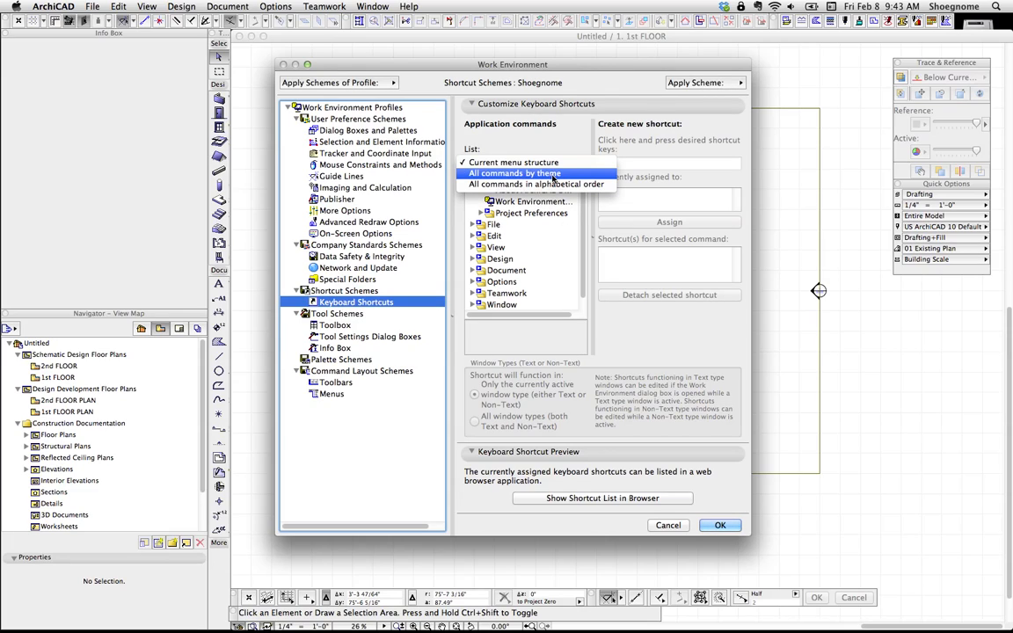
List all commands in alphabetical order and select the Pan command.
left_click(538, 184)
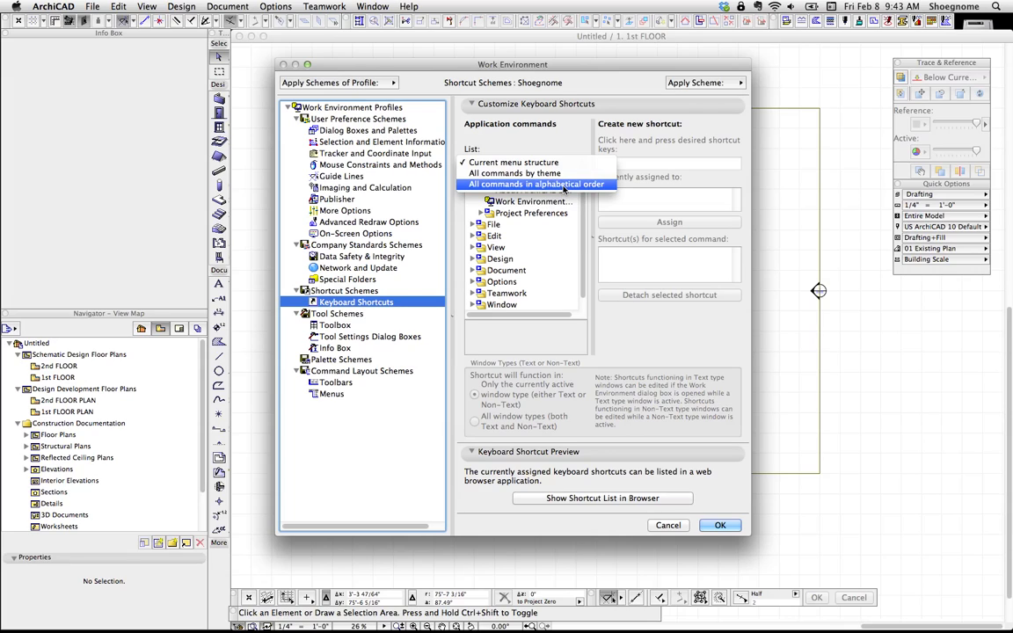
left_click(513, 161)
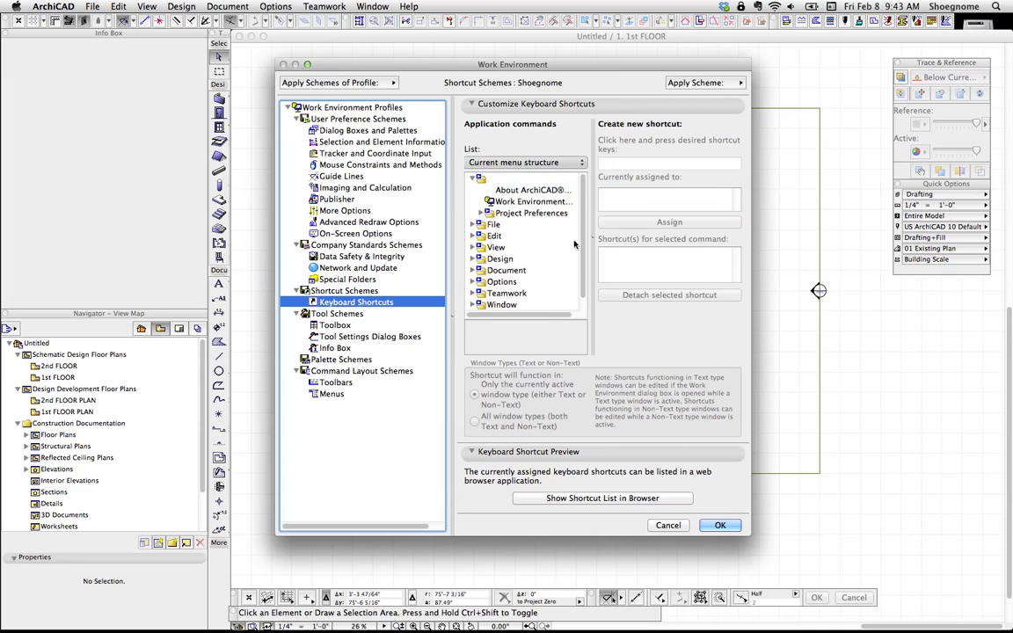
left_click(525, 162)
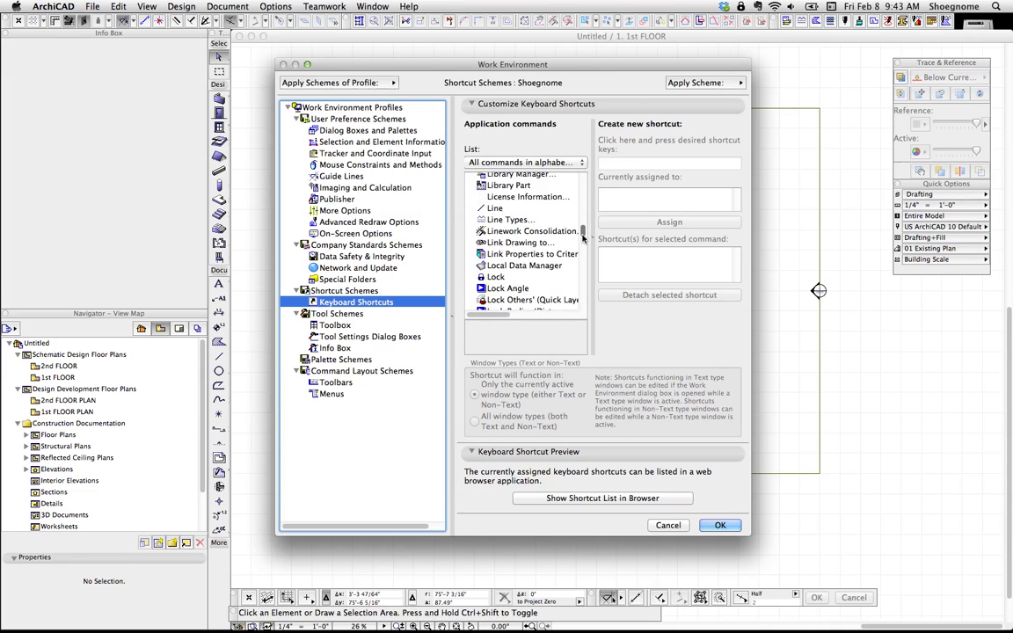
scroll("up", 3)
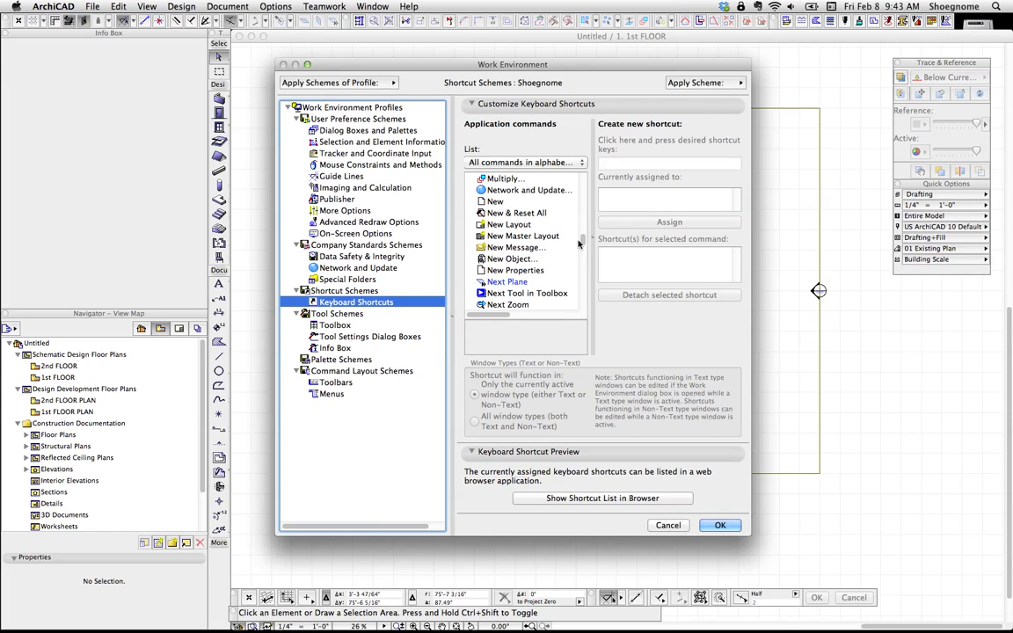
scroll("down", 3)
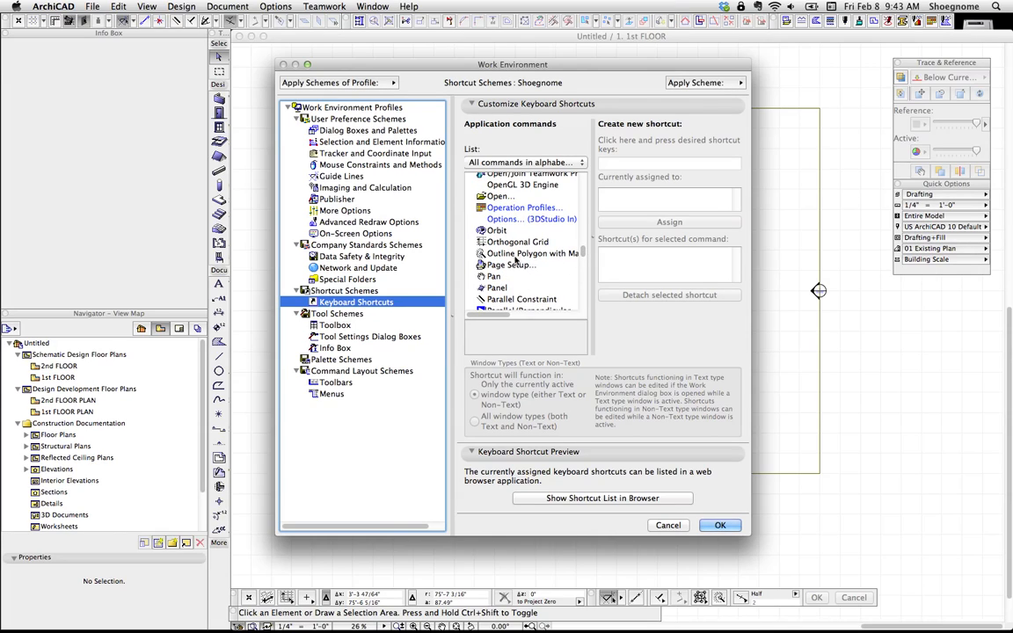
left_click(492, 276)
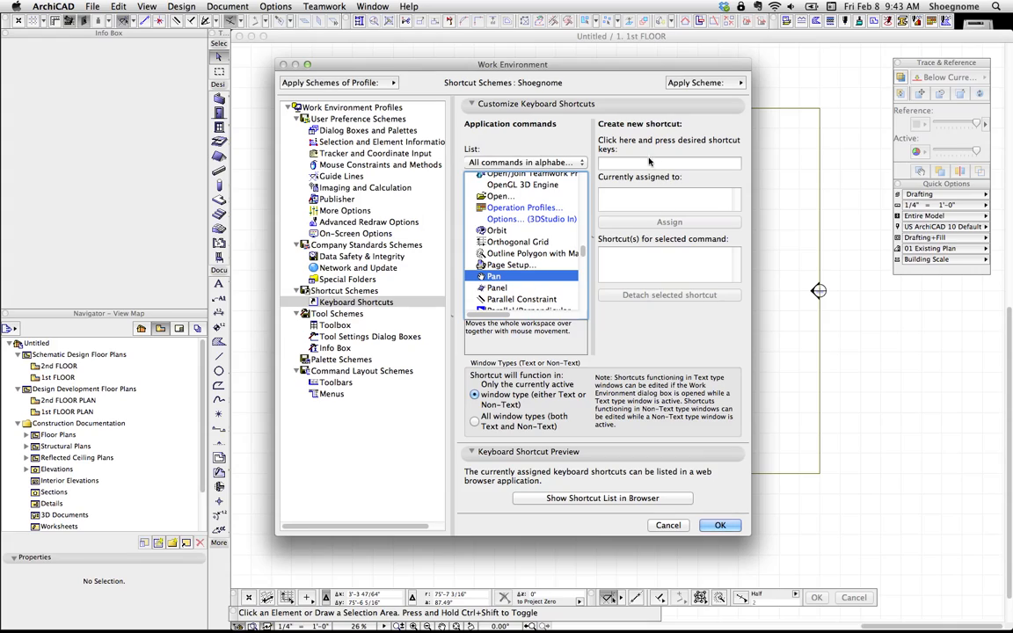
mouse_move(693, 149)
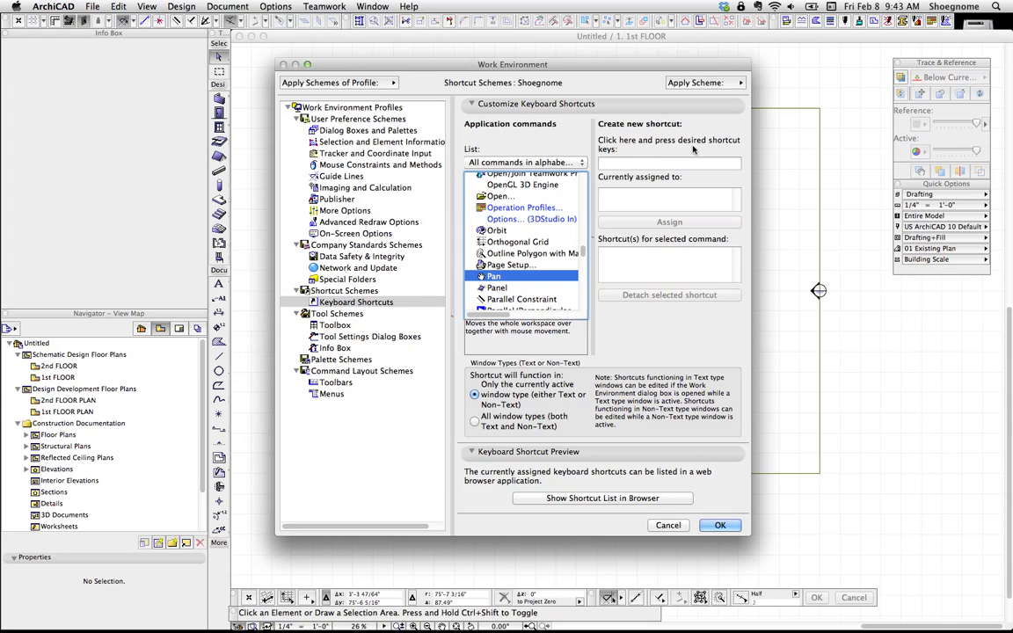
Try Shift+B, Shift+V and finally Shift+P as Pan's new shortcut, ending on the unassigned Shift+P.
left_click(669, 164)
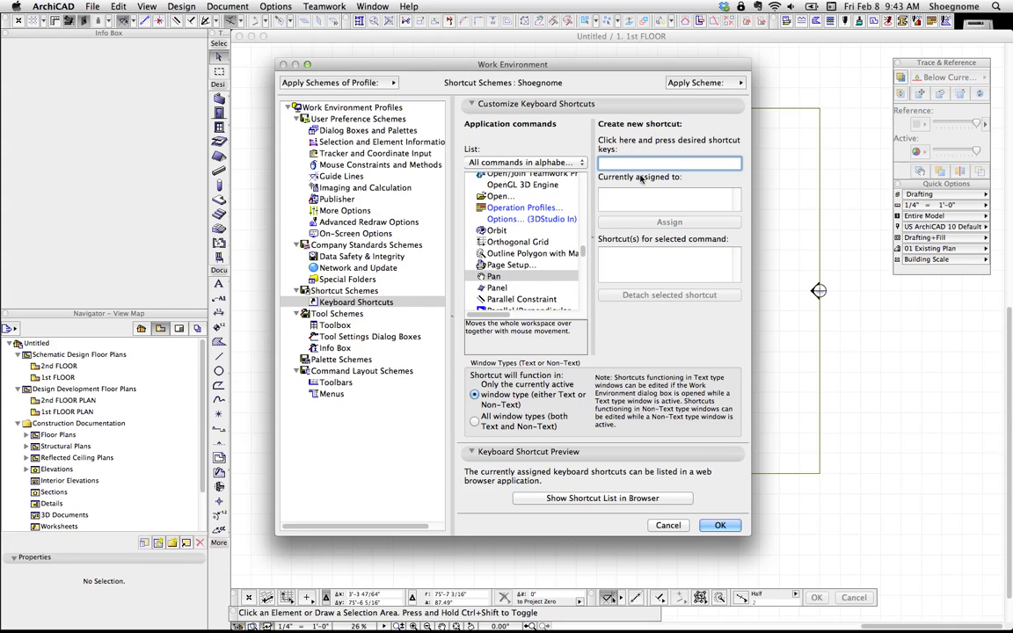
type("S")
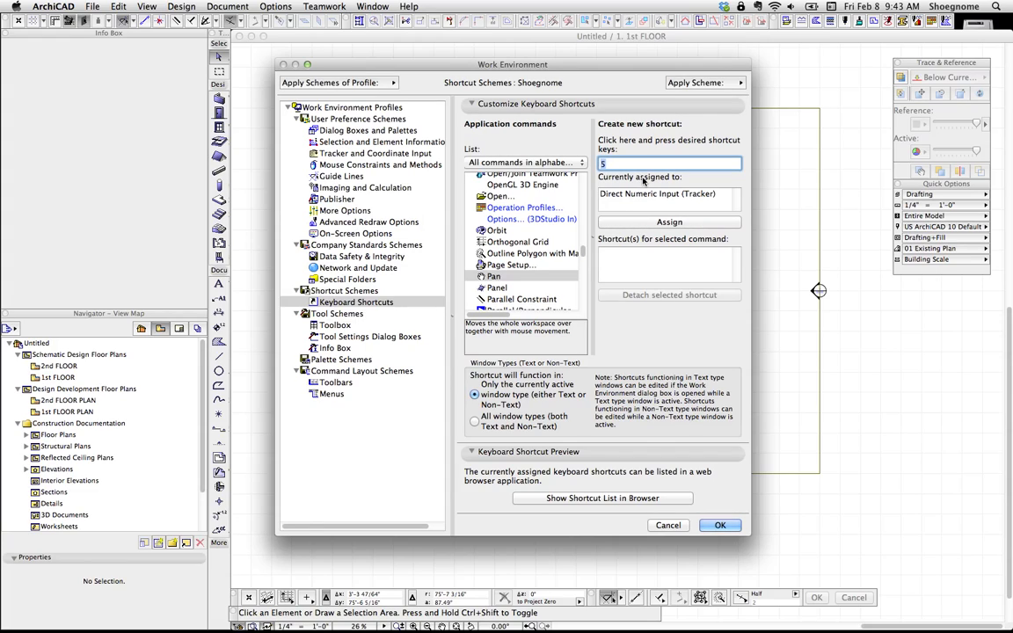
type("Shift+B")
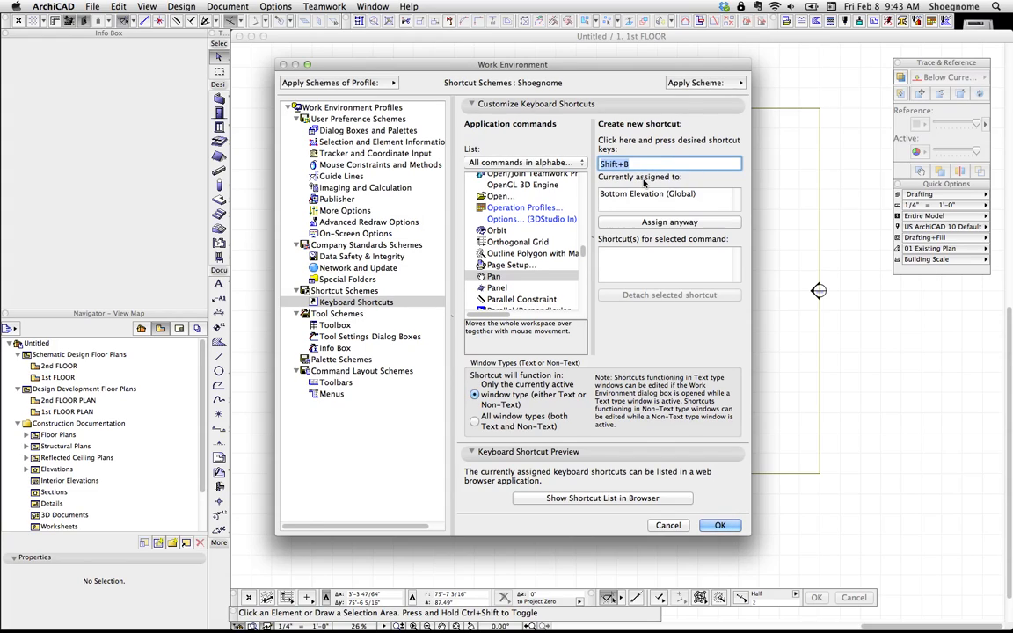
key("shift+v")
type("G")
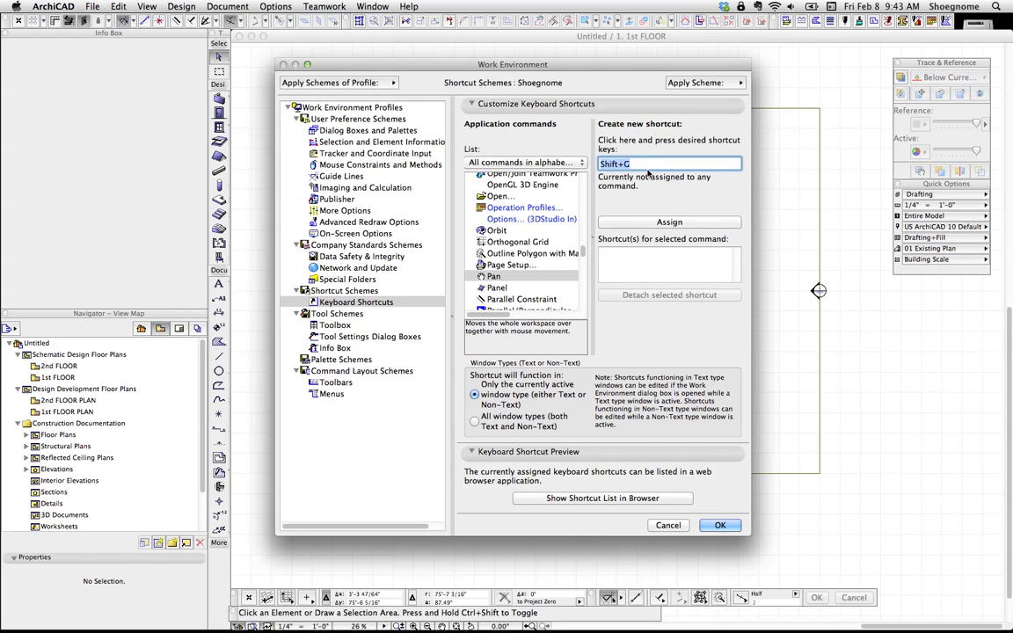
type("Shift+V")
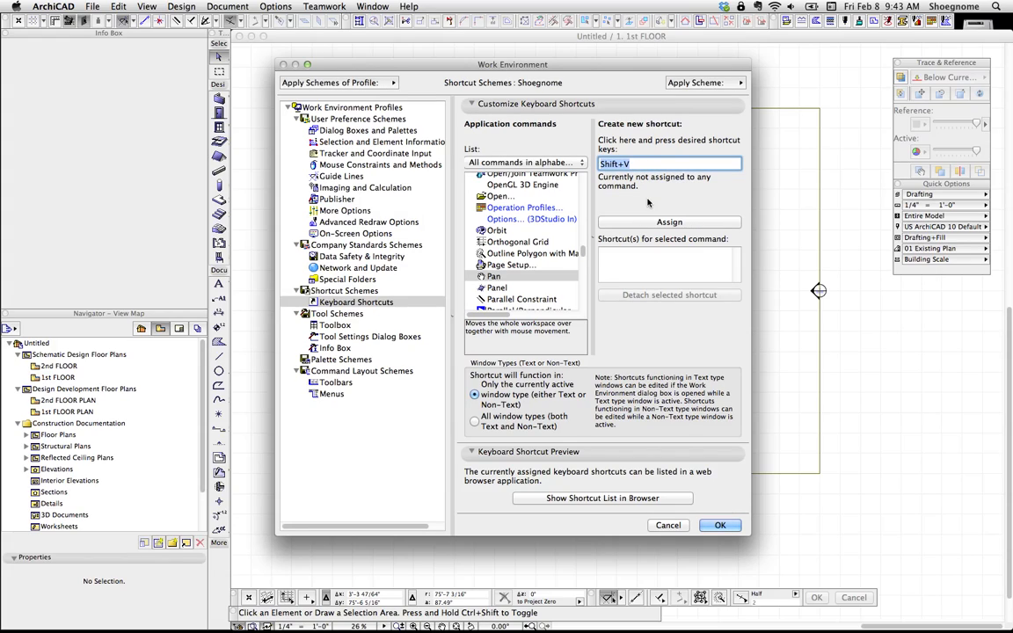
type("A")
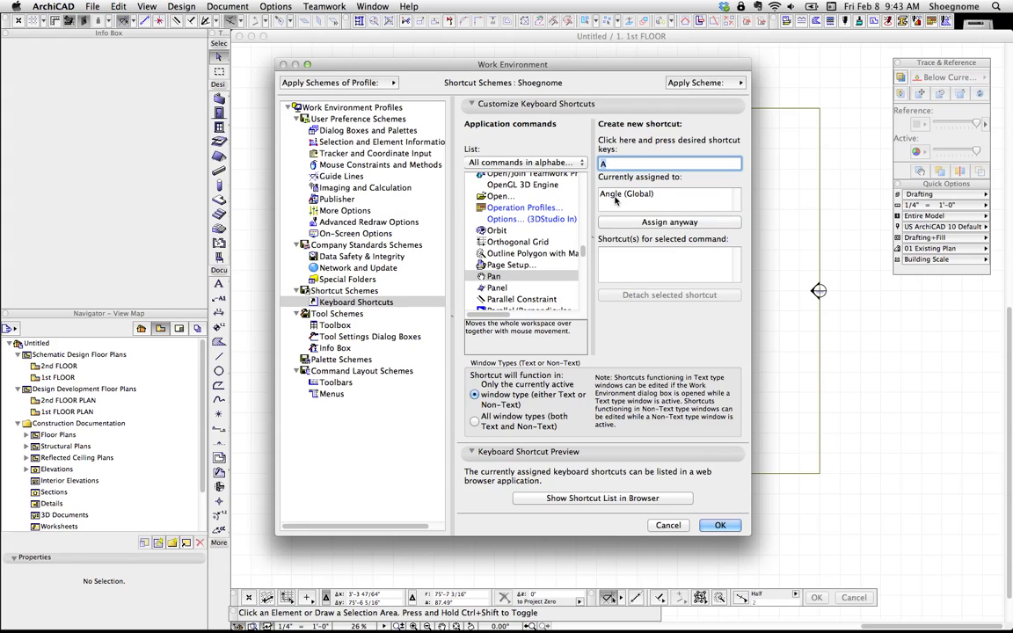
mouse_move(602, 262)
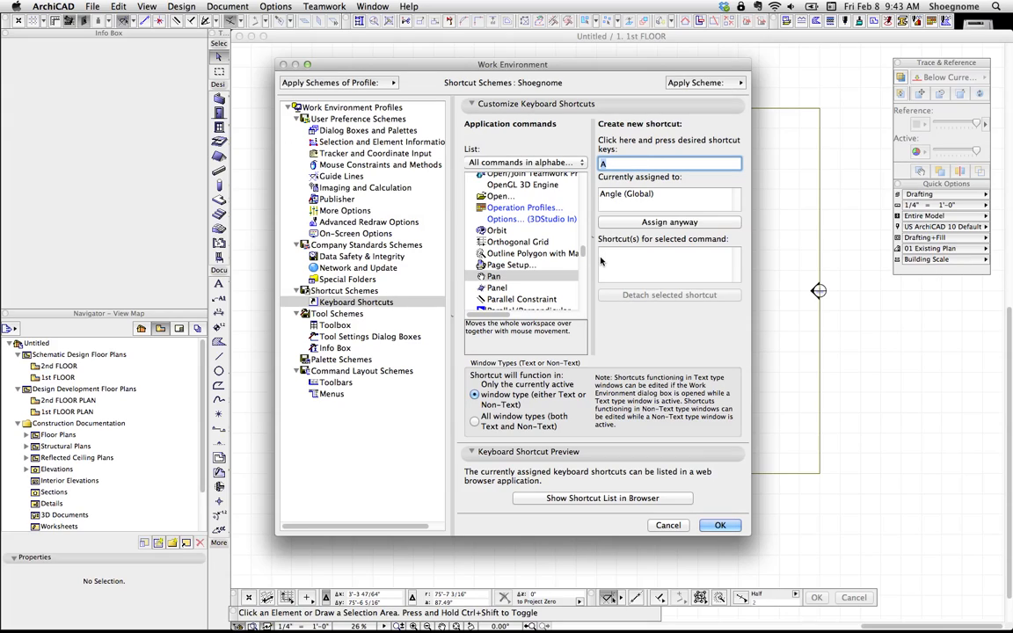
type("P")
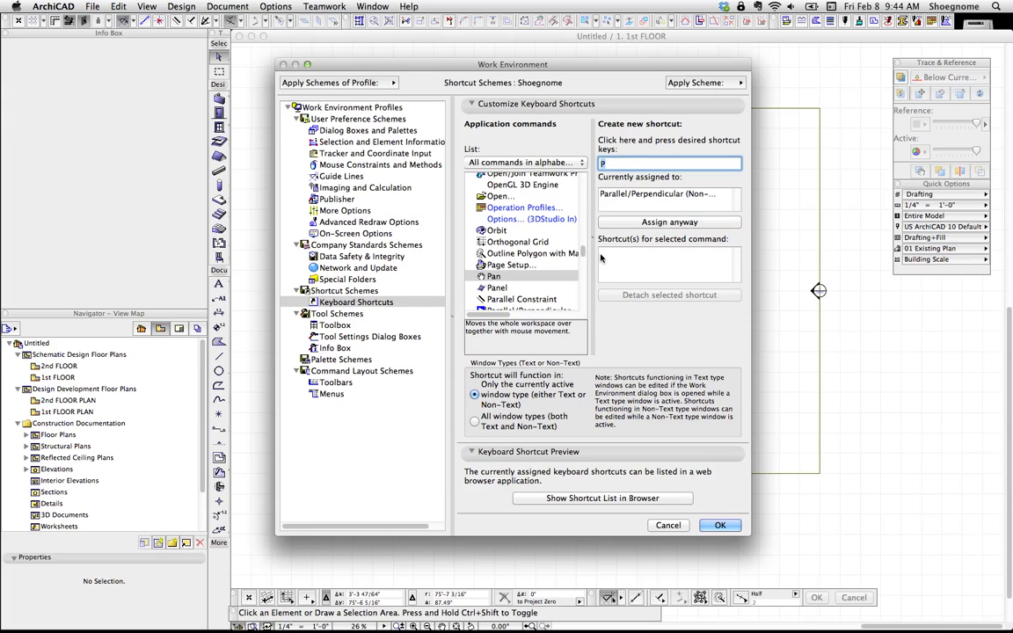
key("shift+p")
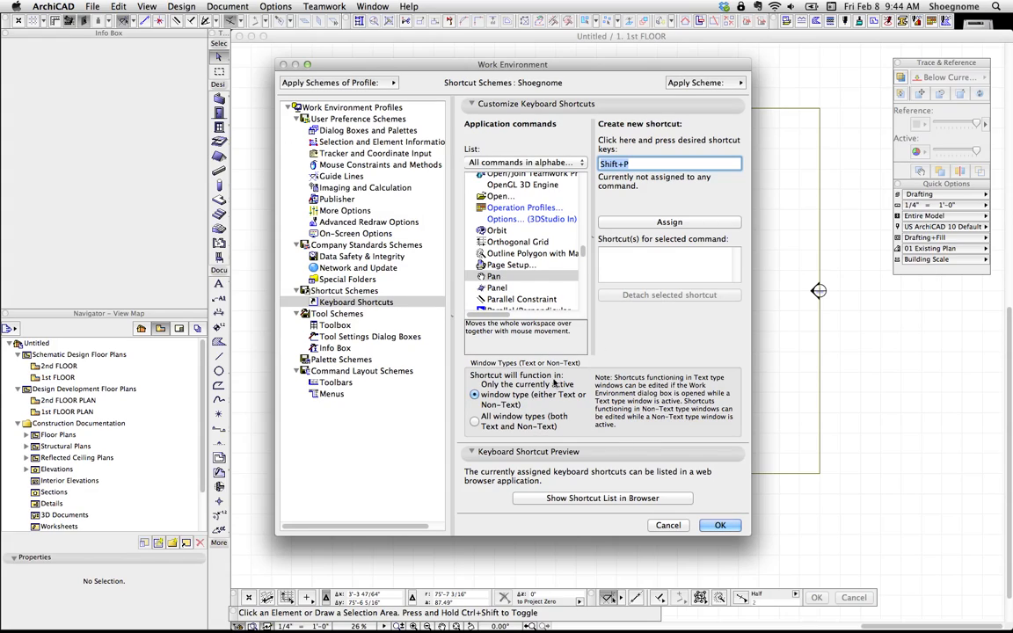
mouse_move(561, 408)
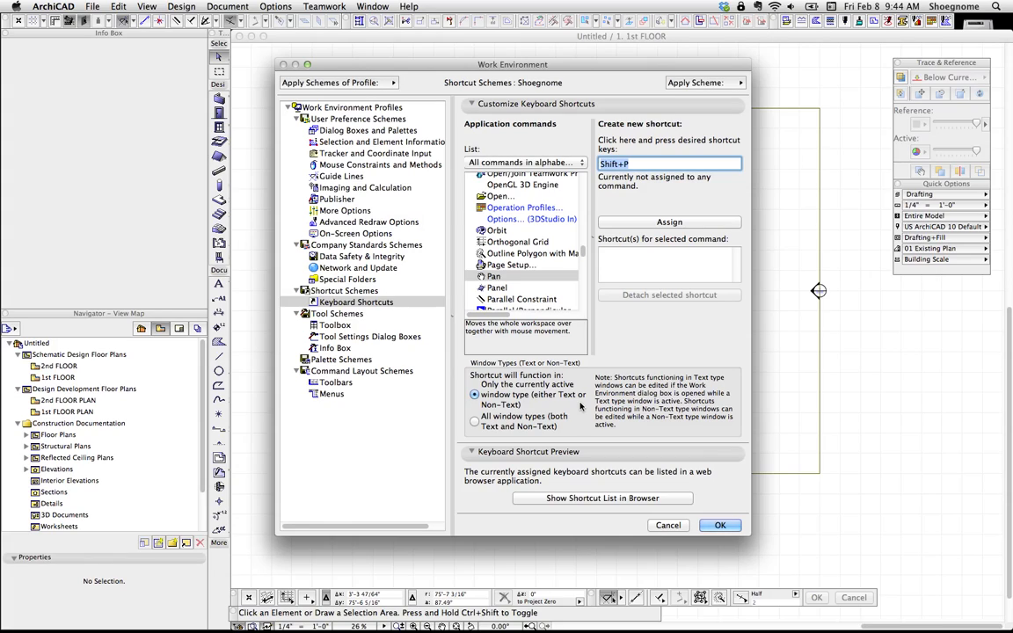
mouse_move(559, 432)
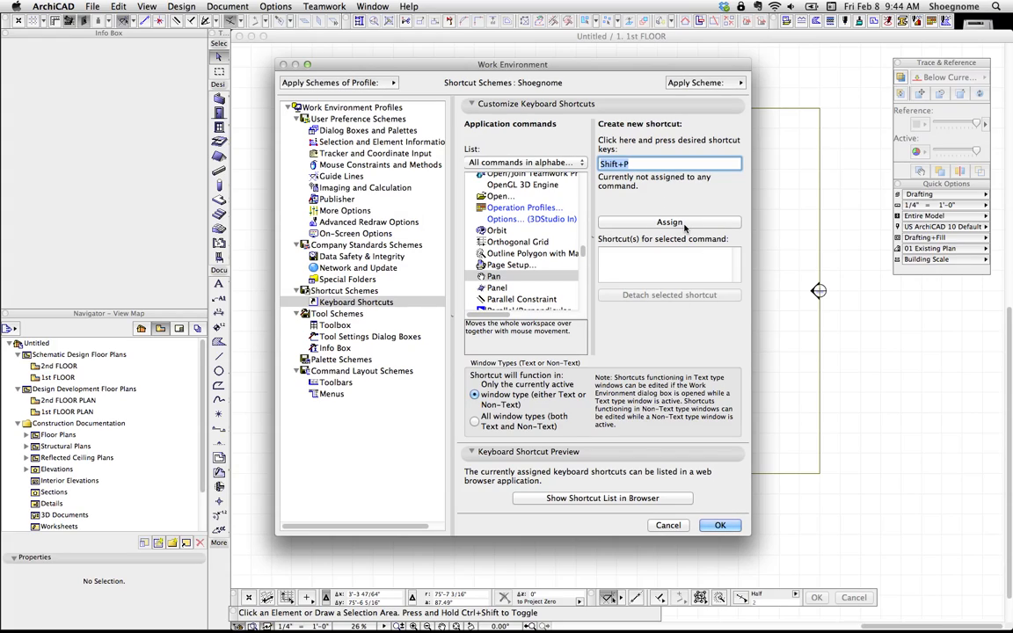
Assign Shift+P to Pan and review the stored shortcut schemes, now including Custom.
left_click(668, 222)
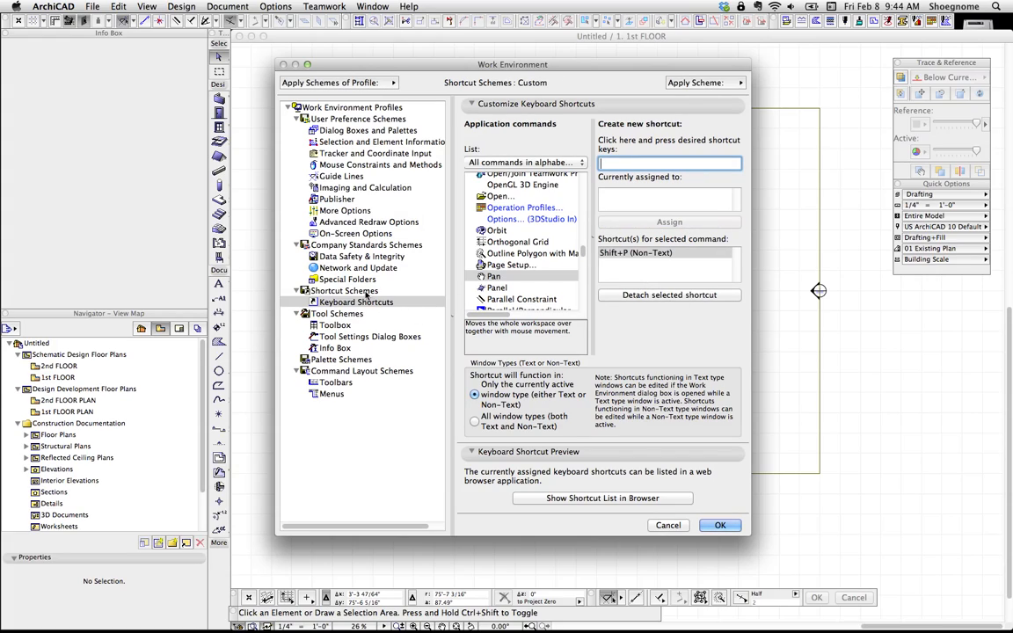
left_click(345, 290)
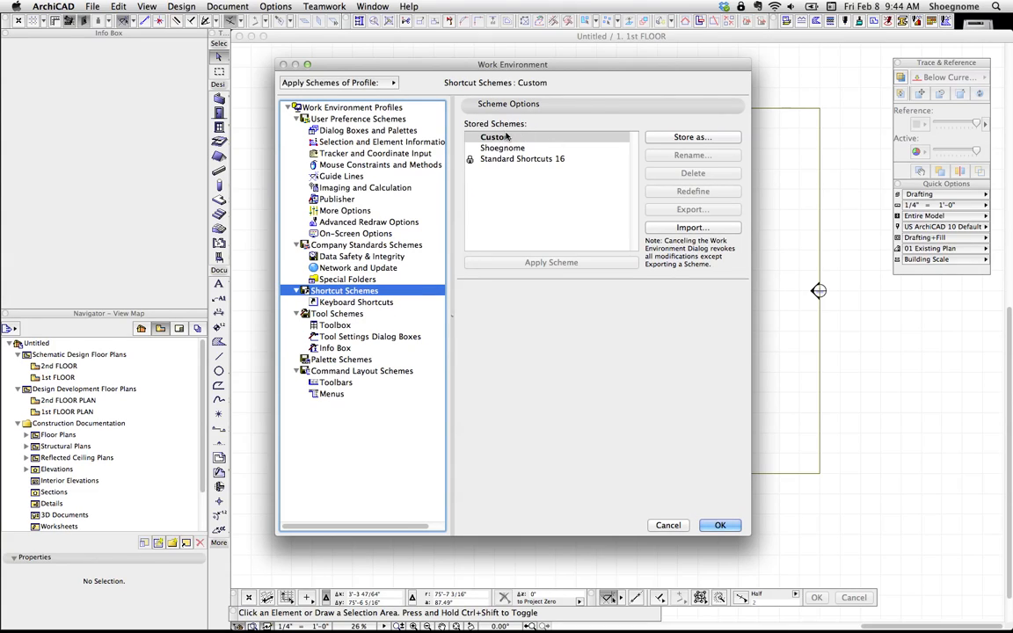
left_click(503, 147)
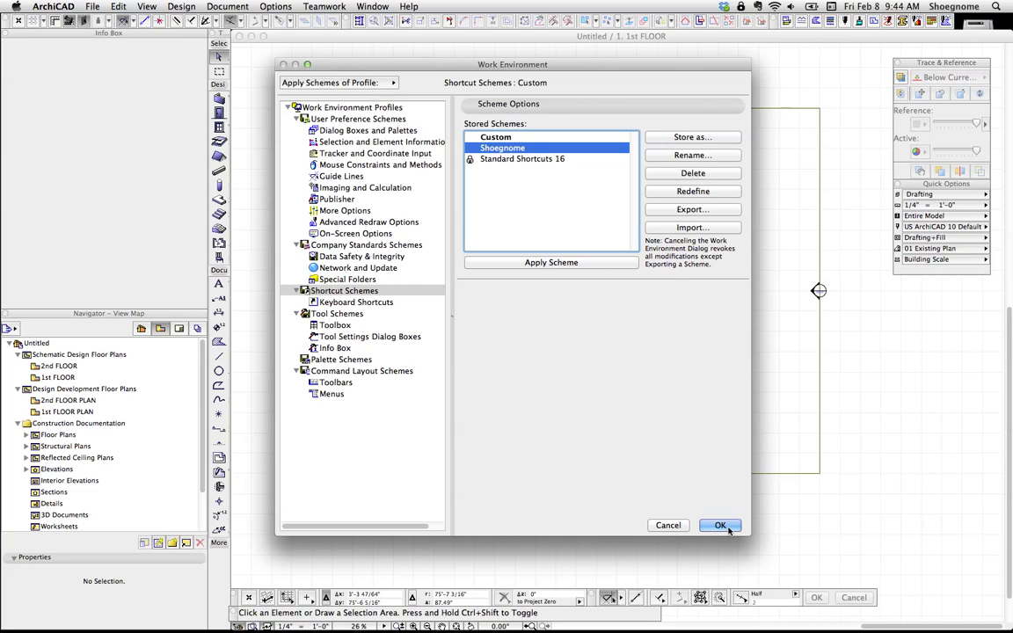
Confirm the Work Environment changes with OK and look through the Teamwork menu.
left_click(719, 524)
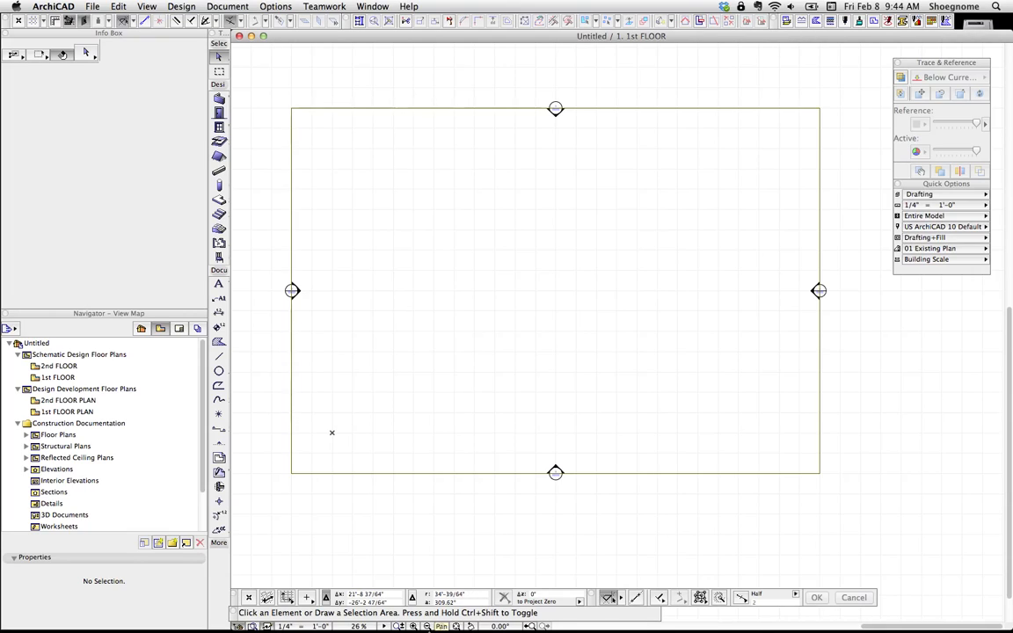
mouse_move(514, 292)
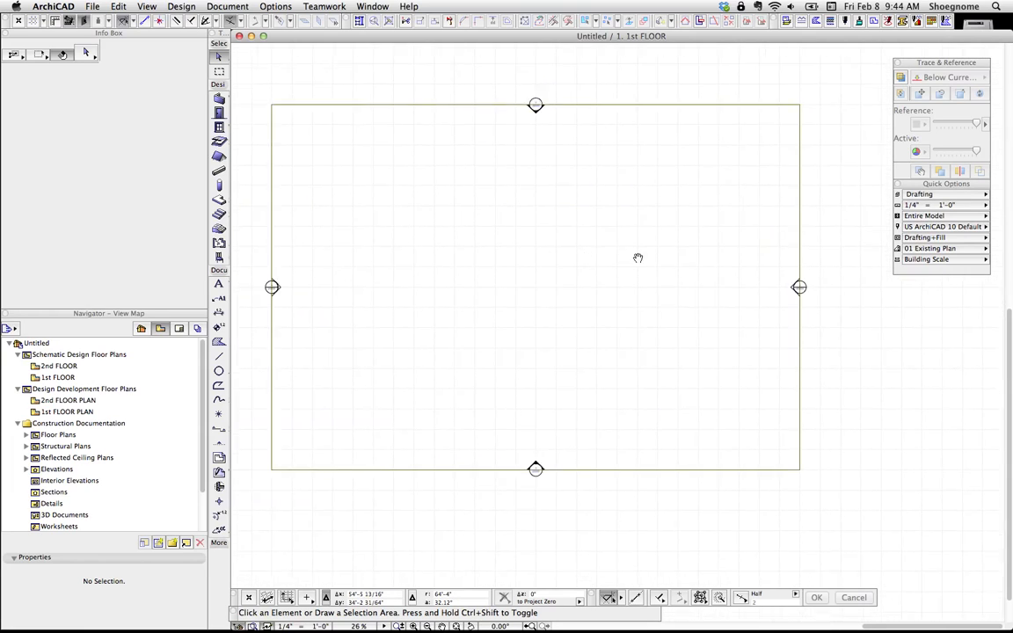
left_click(323, 7)
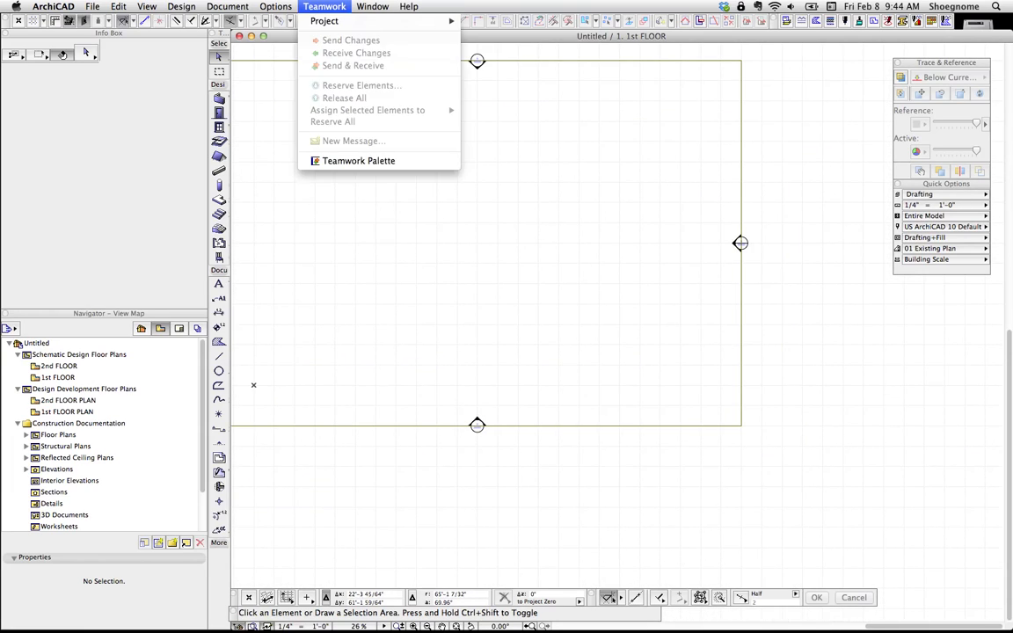
Reopen Keyboard Shortcuts under Options > Work Environment and show the shortcut list in a browser.
left_click(274, 7)
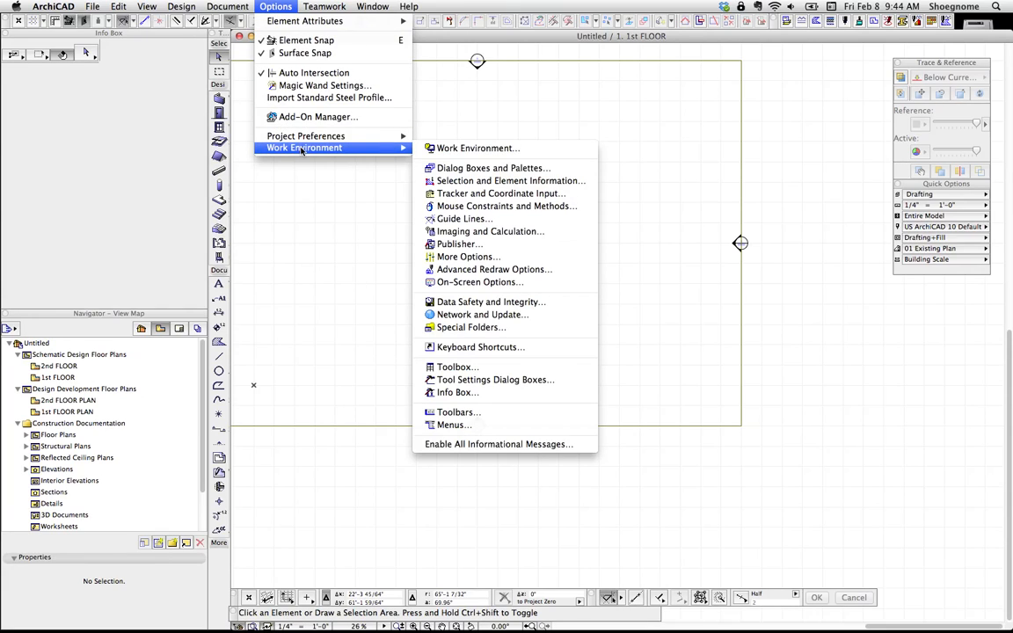
mouse_move(480, 347)
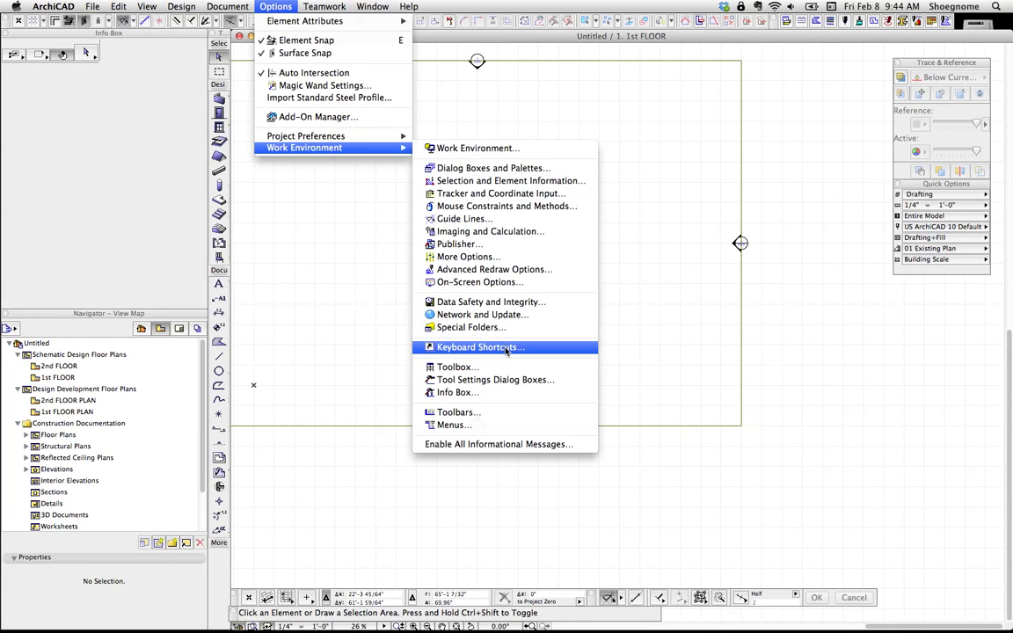
left_click(480, 347)
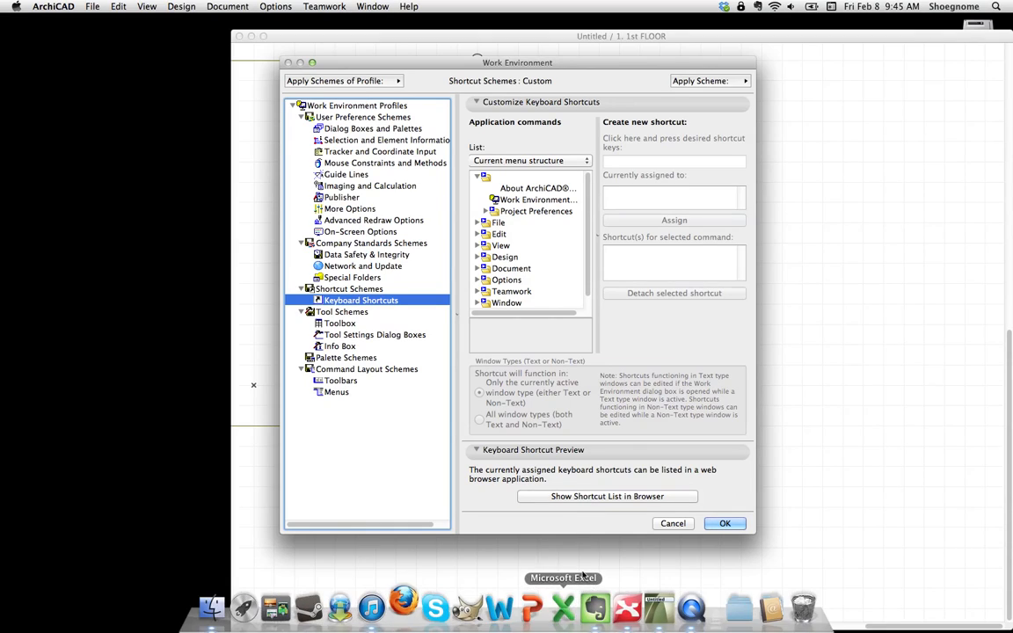
left_click(605, 496)
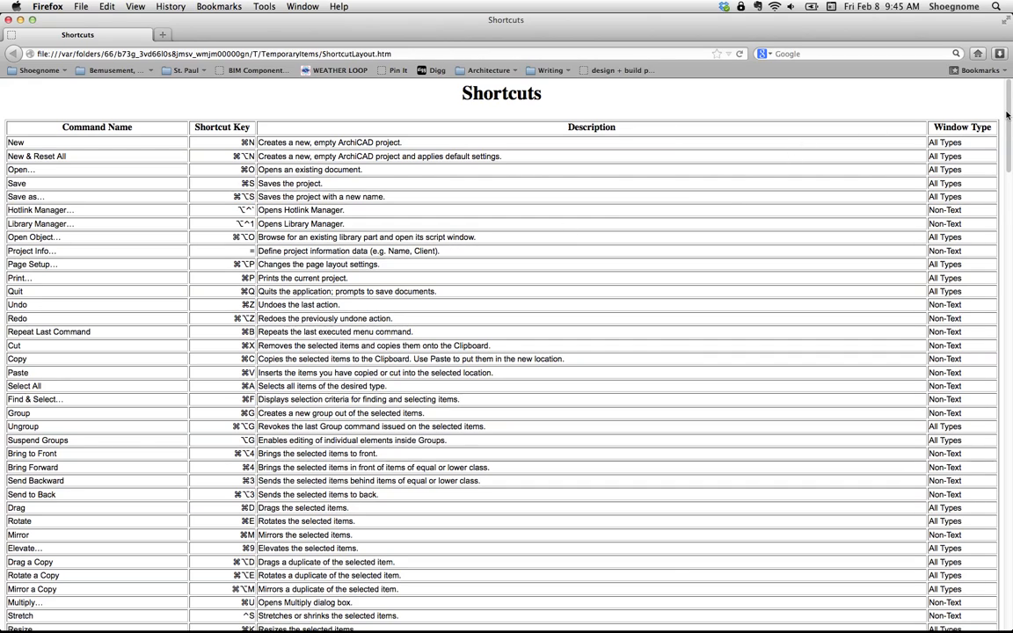
Scroll the Firefox Shortcuts page down to the Orbit, Perspective and Zoom In entries.
scroll("down", 3)
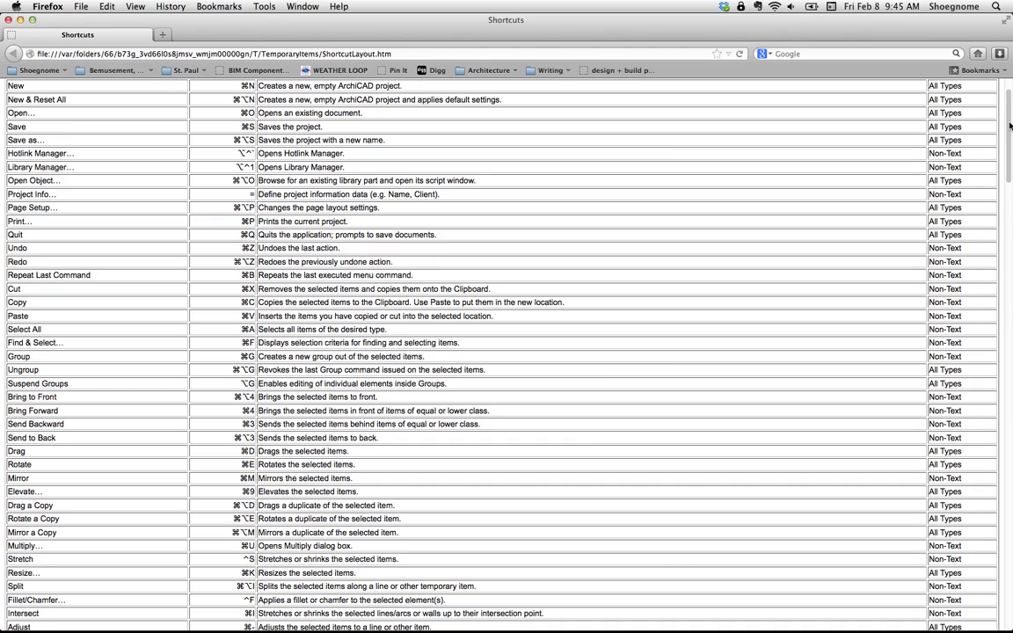
scroll("down", 3)
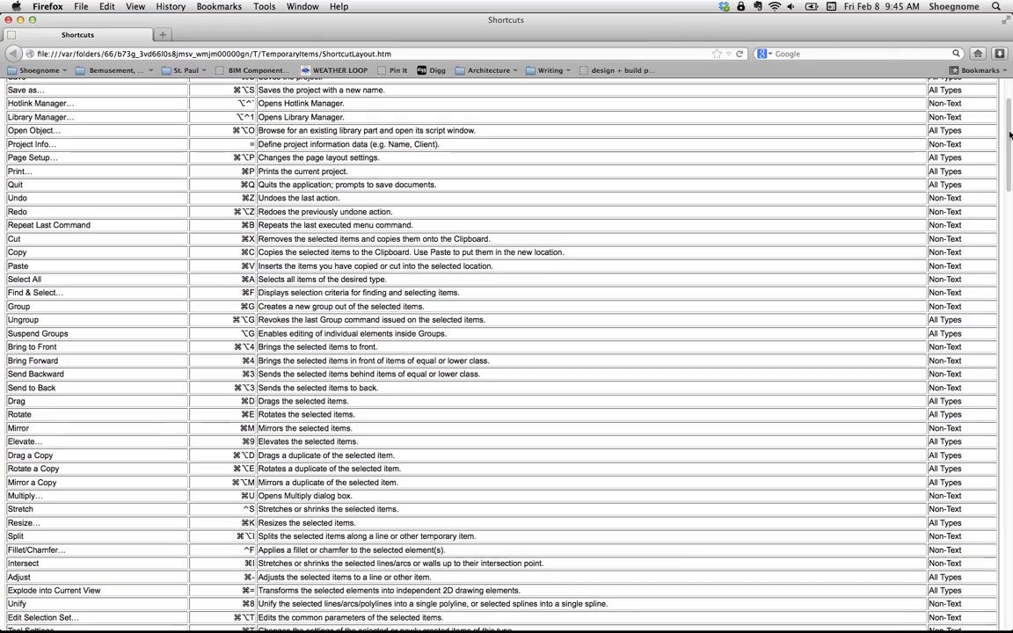
scroll("down", 3)
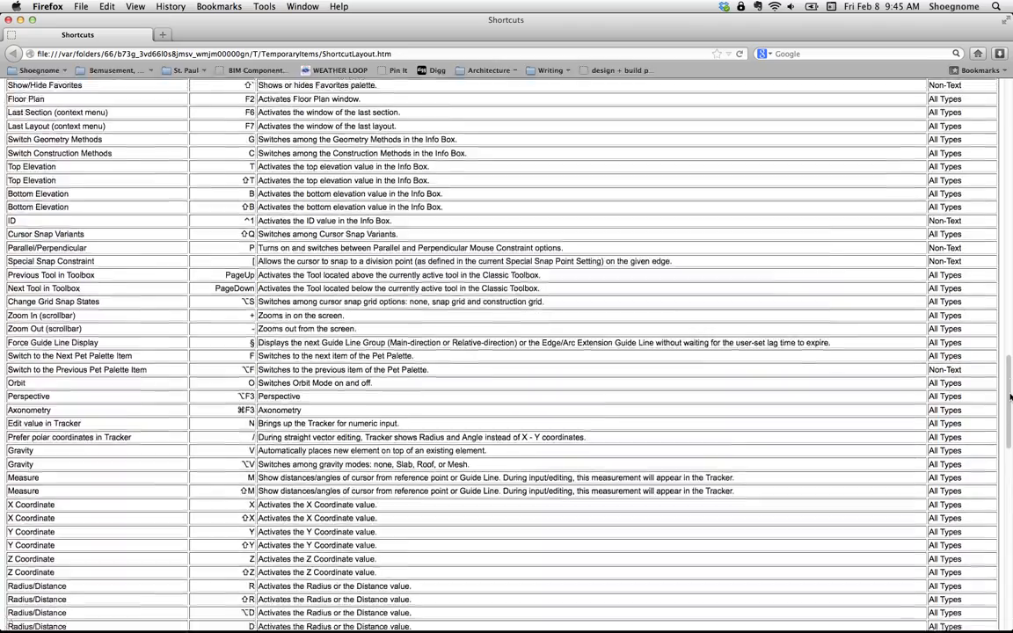
Scroll to the Non-customizable shortcuts table with Cancel, Trim, Split and Orbit.
scroll("down", 3)
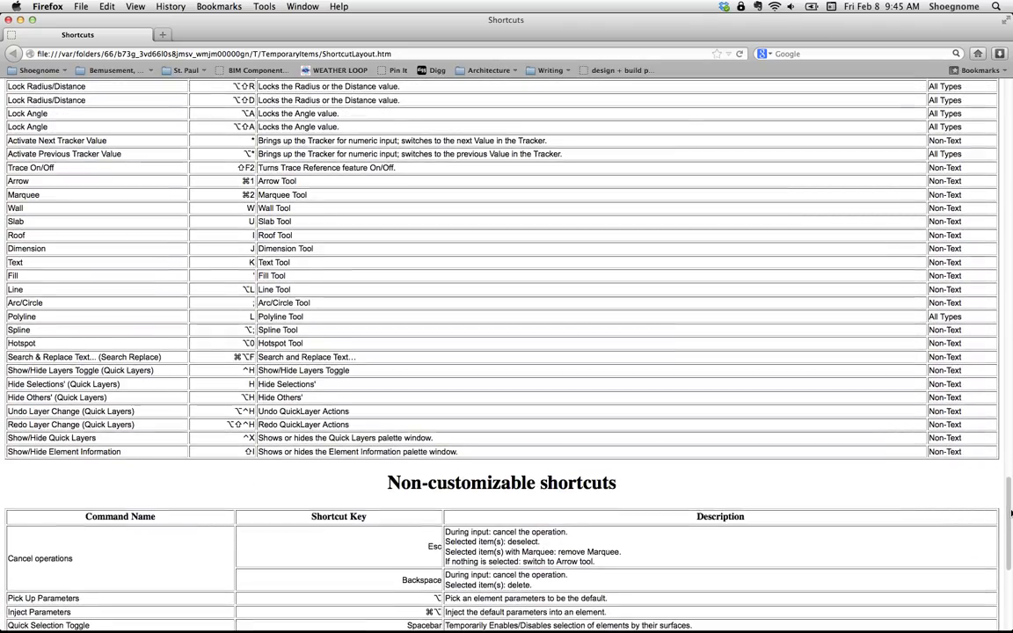
scroll("down", 3)
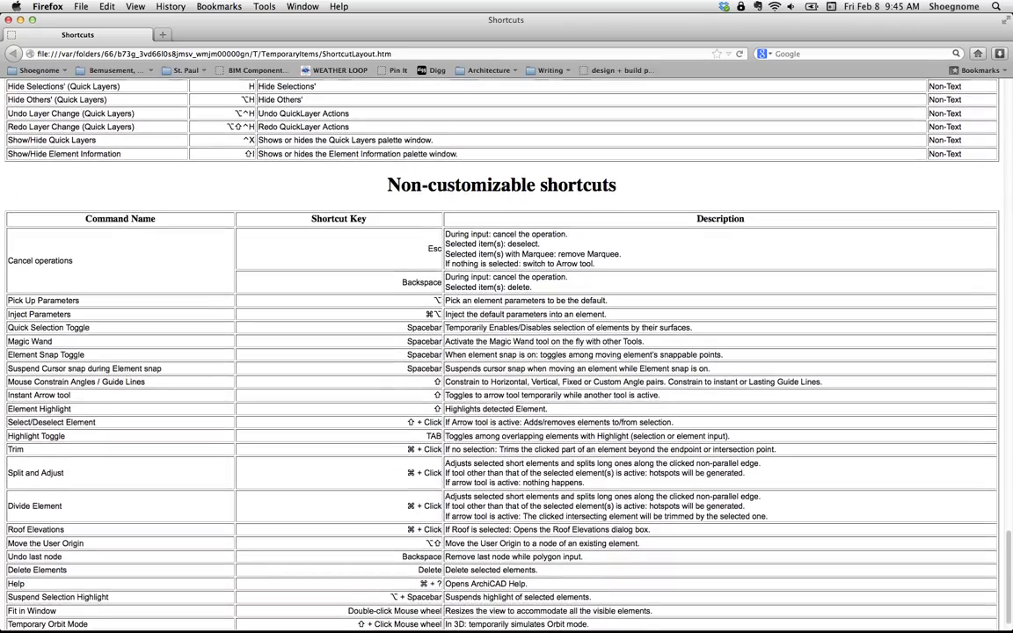
scroll("down", 3)
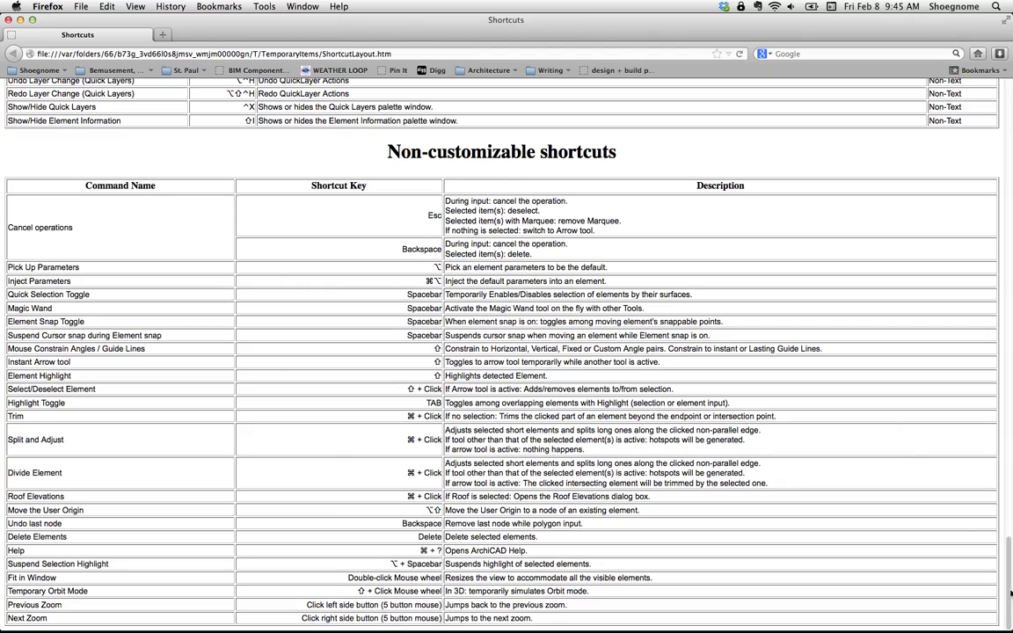
scroll("up", 3)
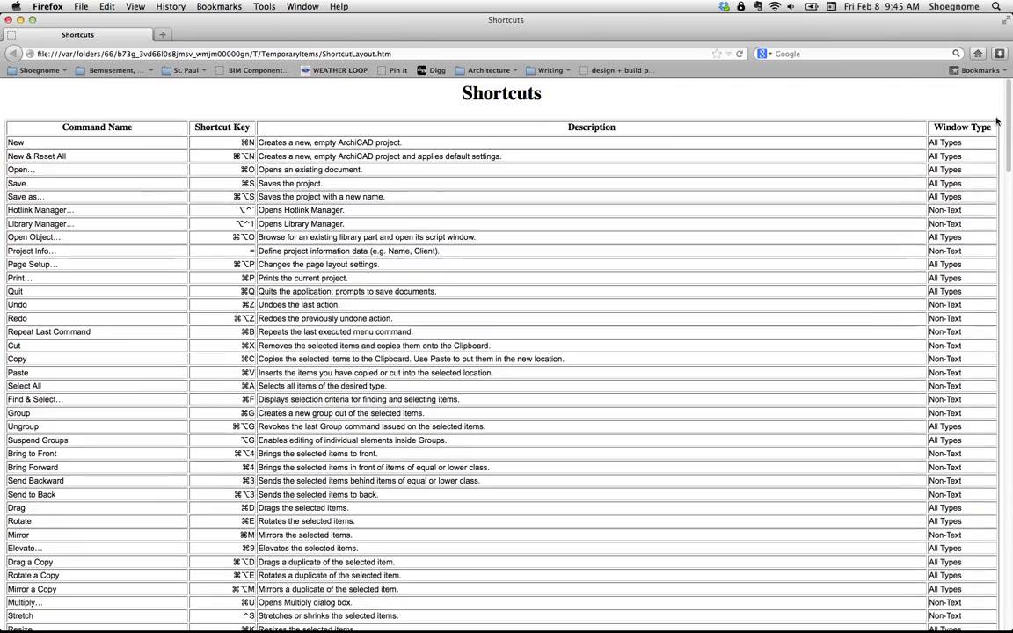
scroll("down", 3)
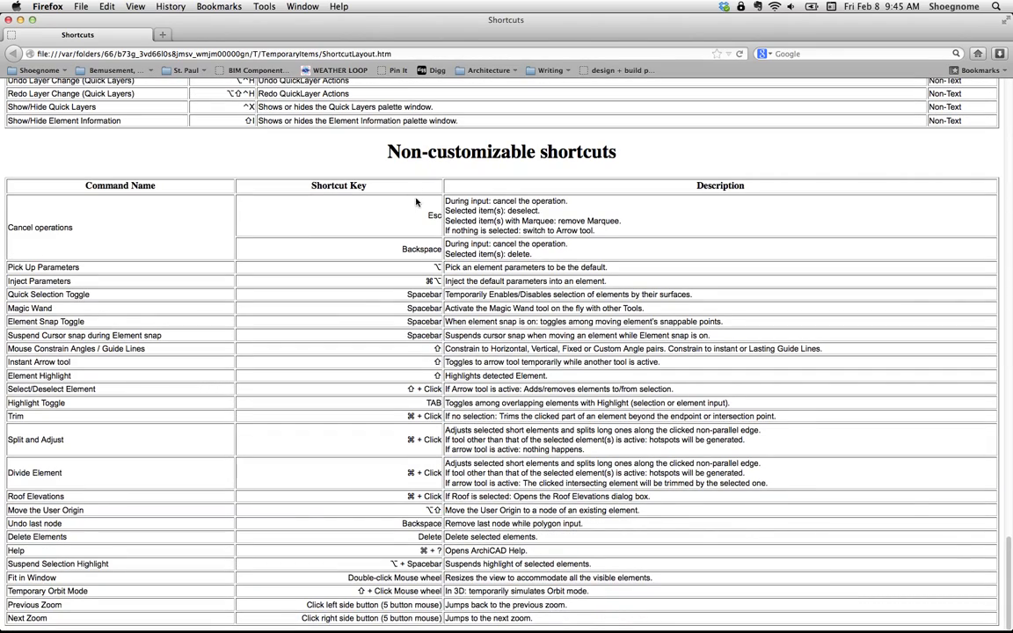
mouse_move(105, 232)
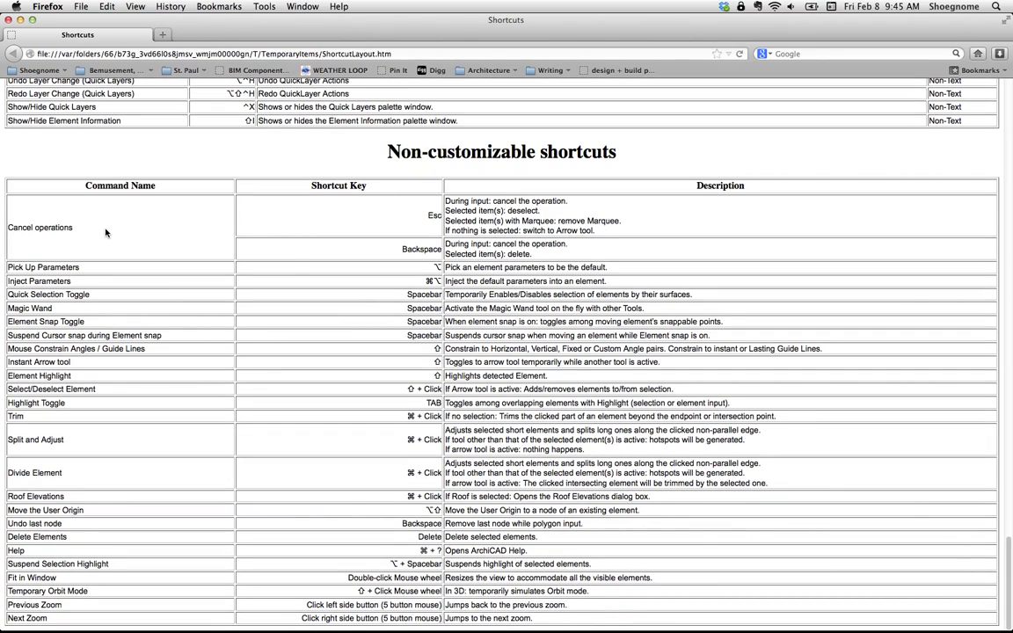
mouse_move(84, 449)
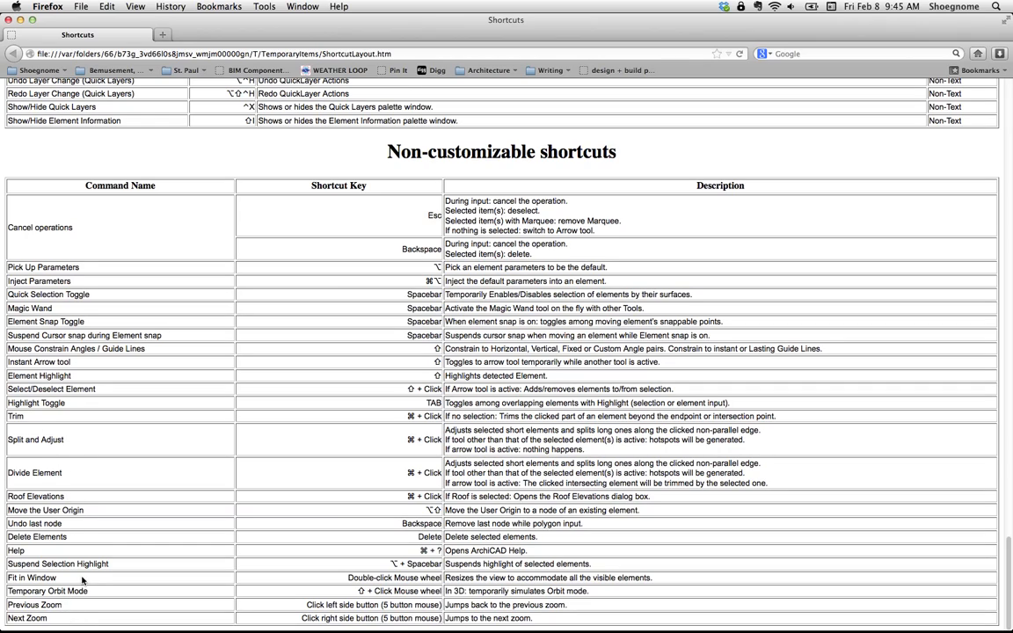
mouse_move(485, 420)
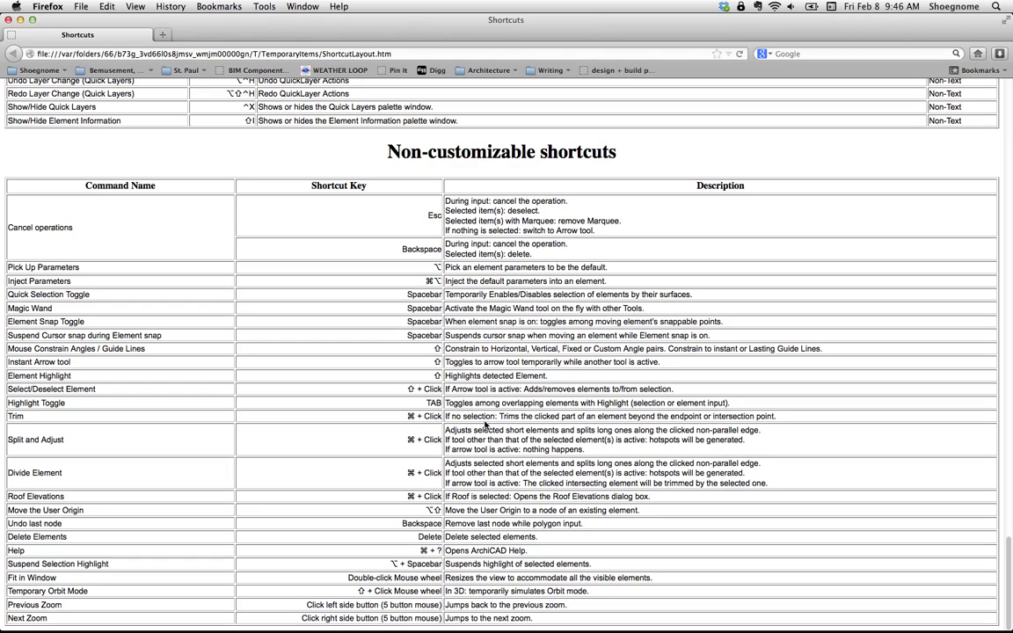
mouse_move(197, 239)
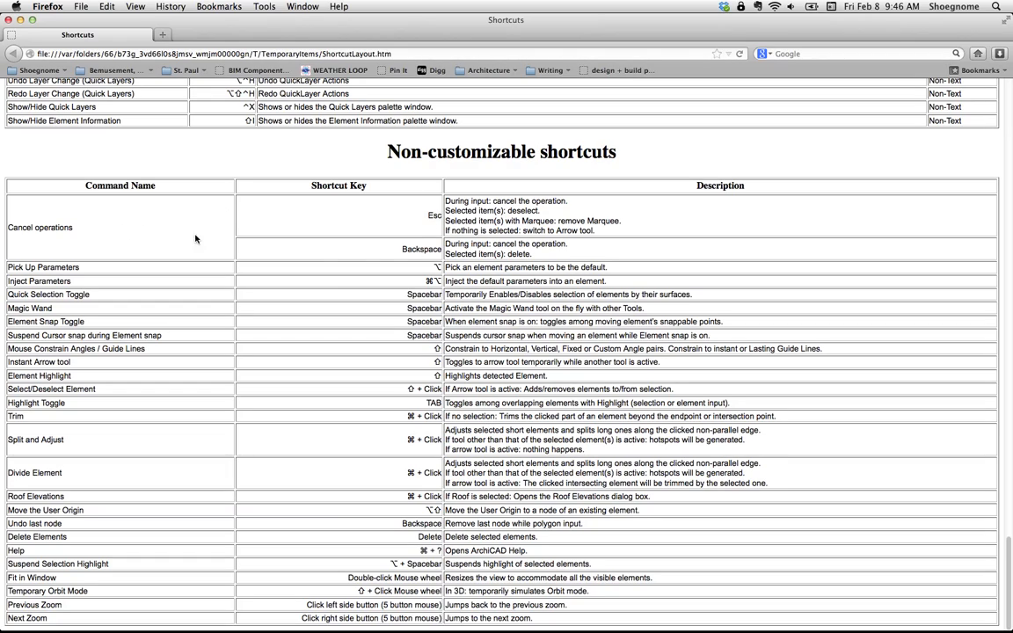
mouse_move(564, 257)
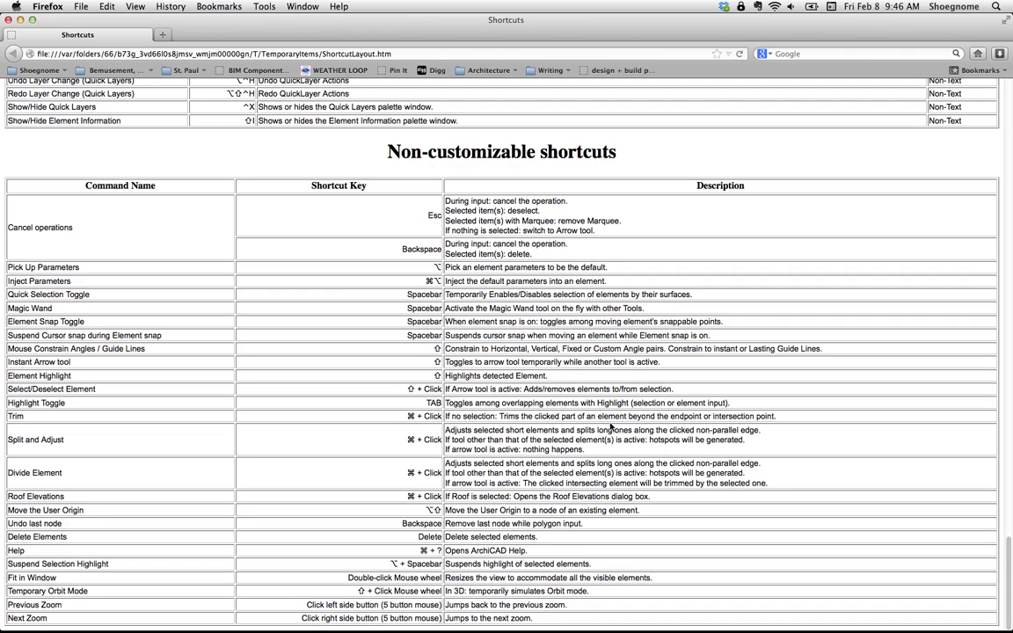
mouse_move(879, 531)
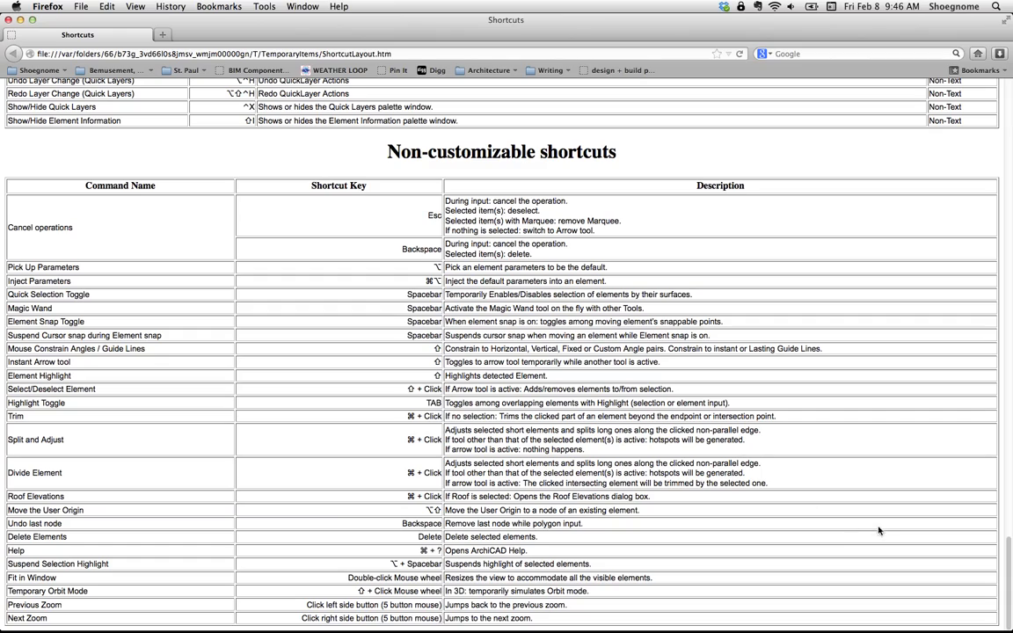